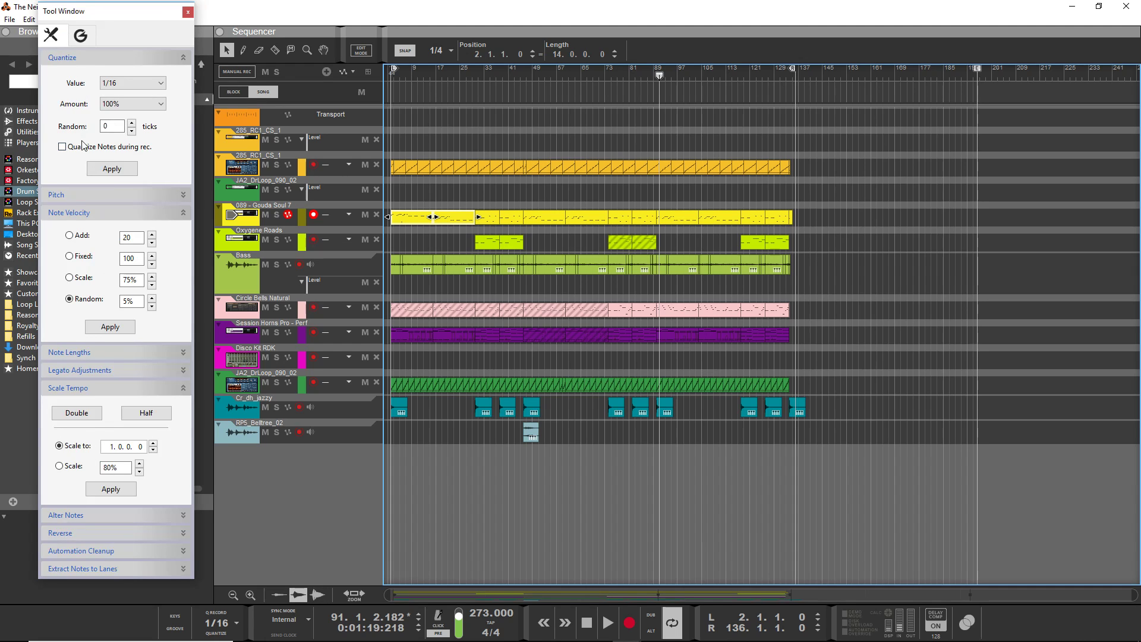
Step: Collapse the Note Velocity section and keep the quantize amount at 100%
{"action": "left_click", "coordinate": [184, 212]}
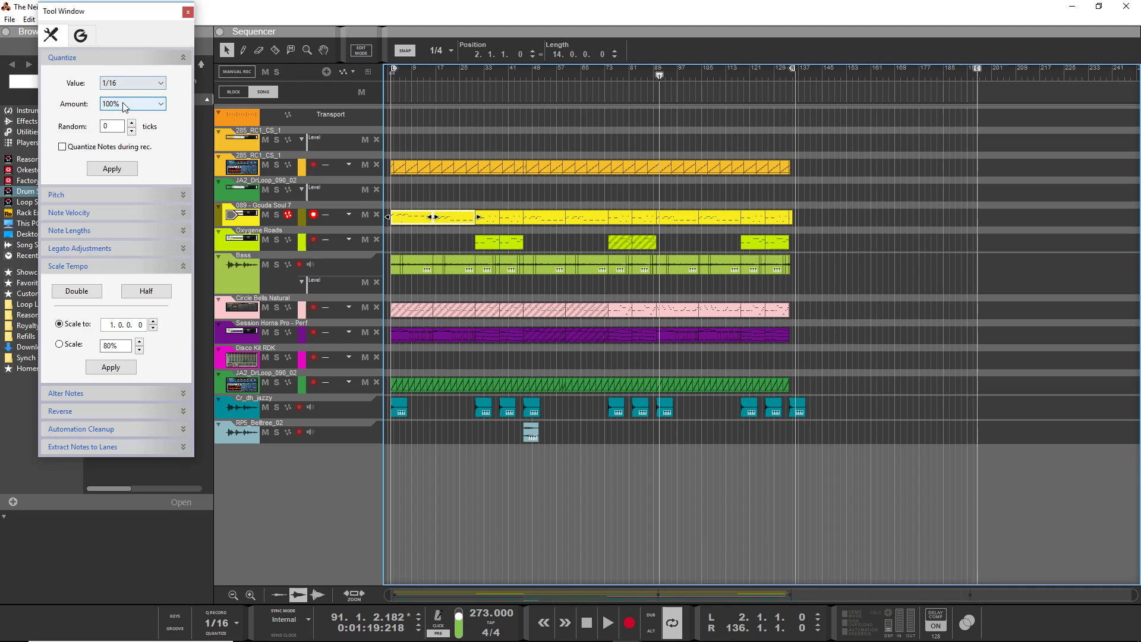
{"action": "left_click", "coordinate": [159, 104]}
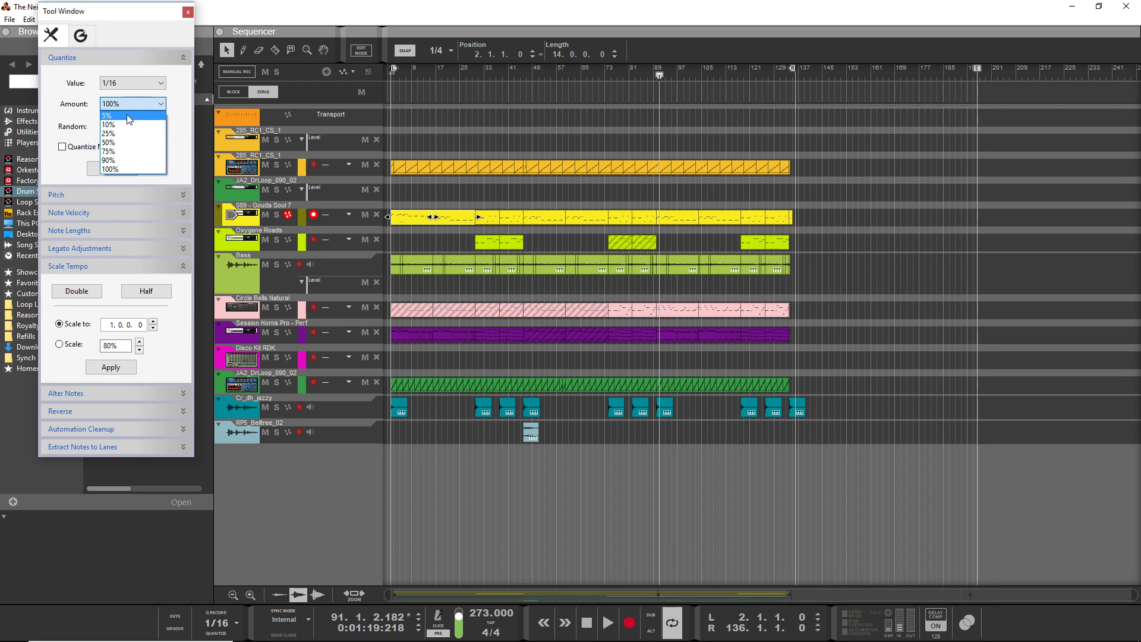
{"action": "mouse_move", "coordinate": [136, 133]}
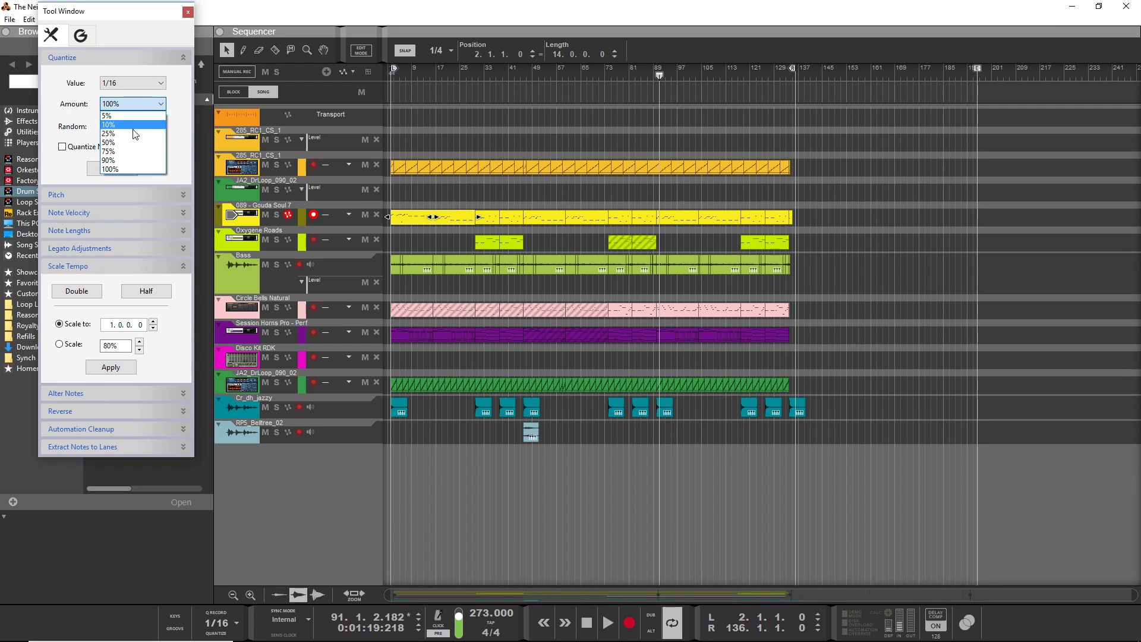
{"action": "left_click", "coordinate": [150, 83]}
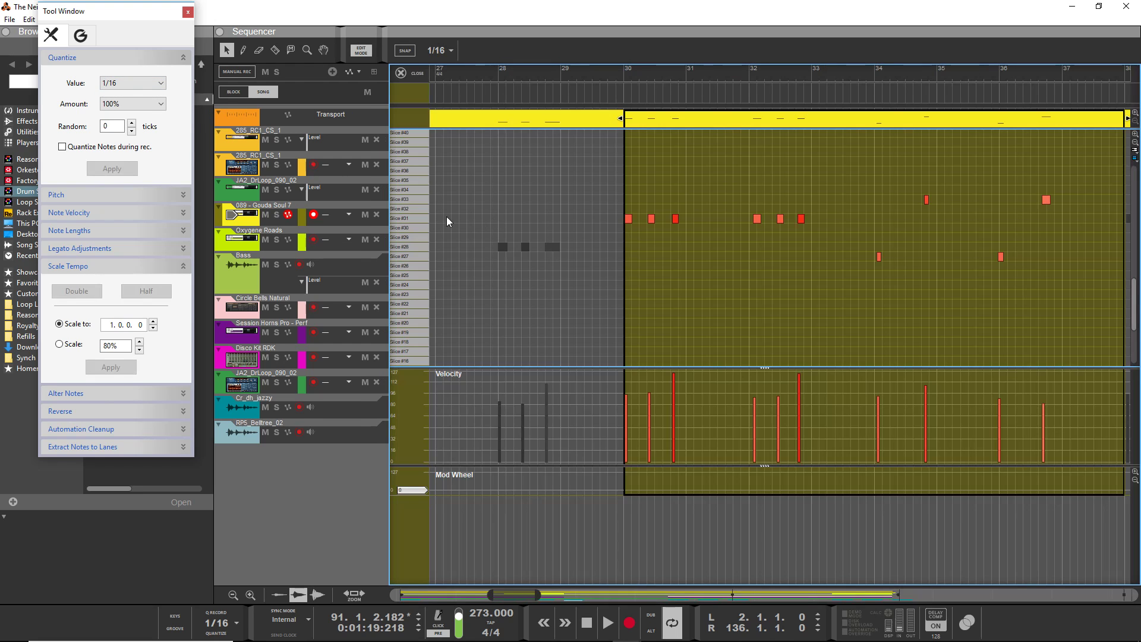
{"action": "mouse_move", "coordinate": [480, 56]}
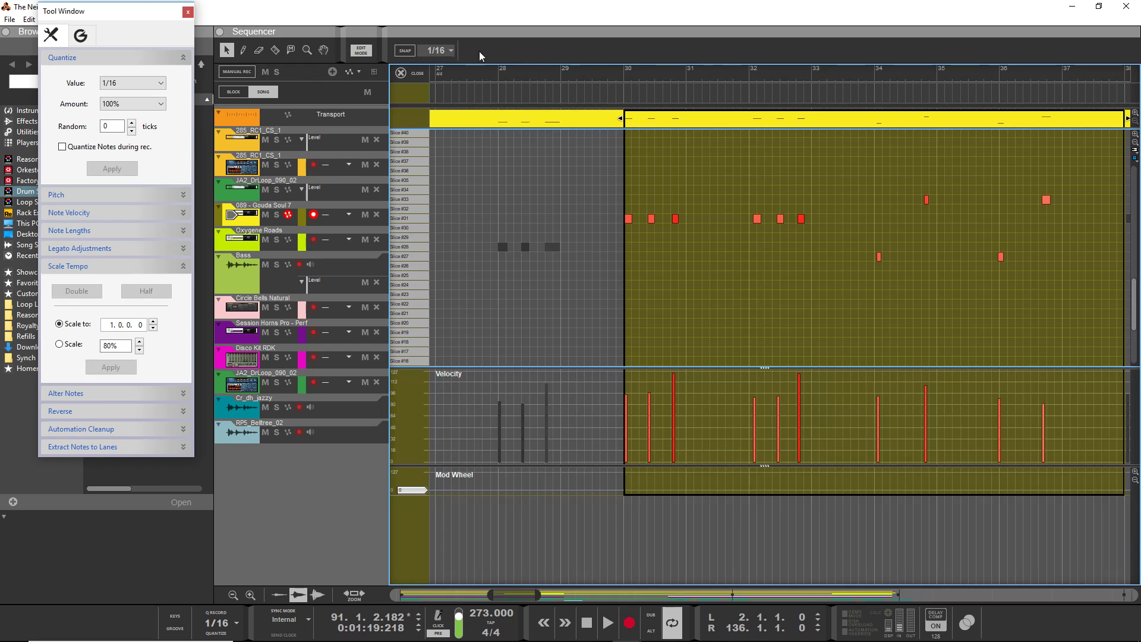
{"action": "mouse_move", "coordinate": [630, 138]}
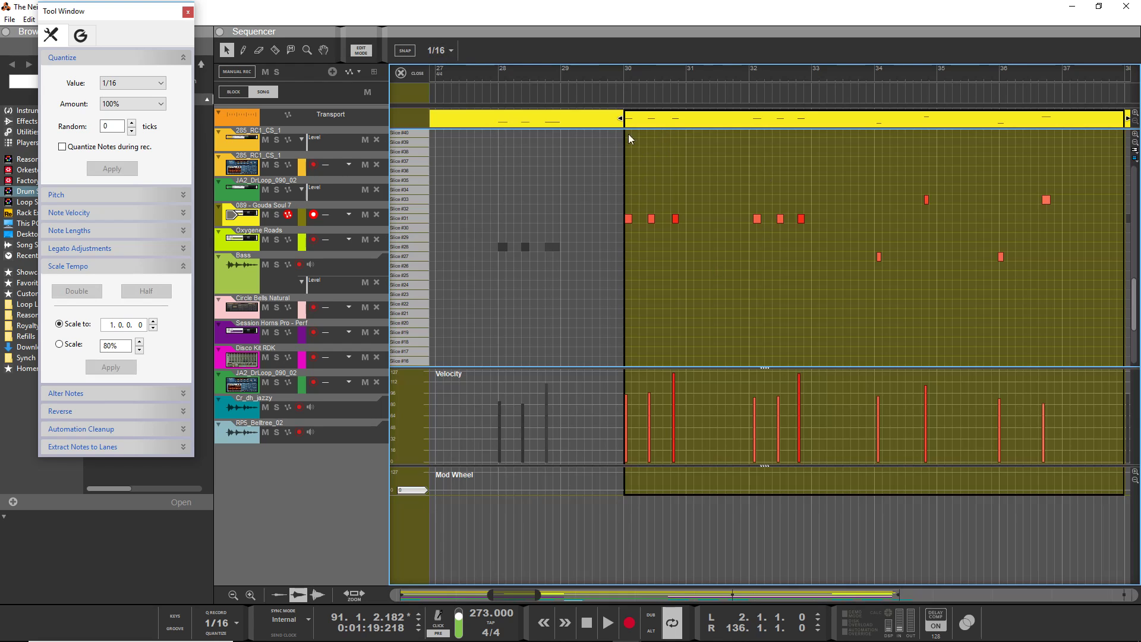
{"action": "mouse_move", "coordinate": [439, 75]}
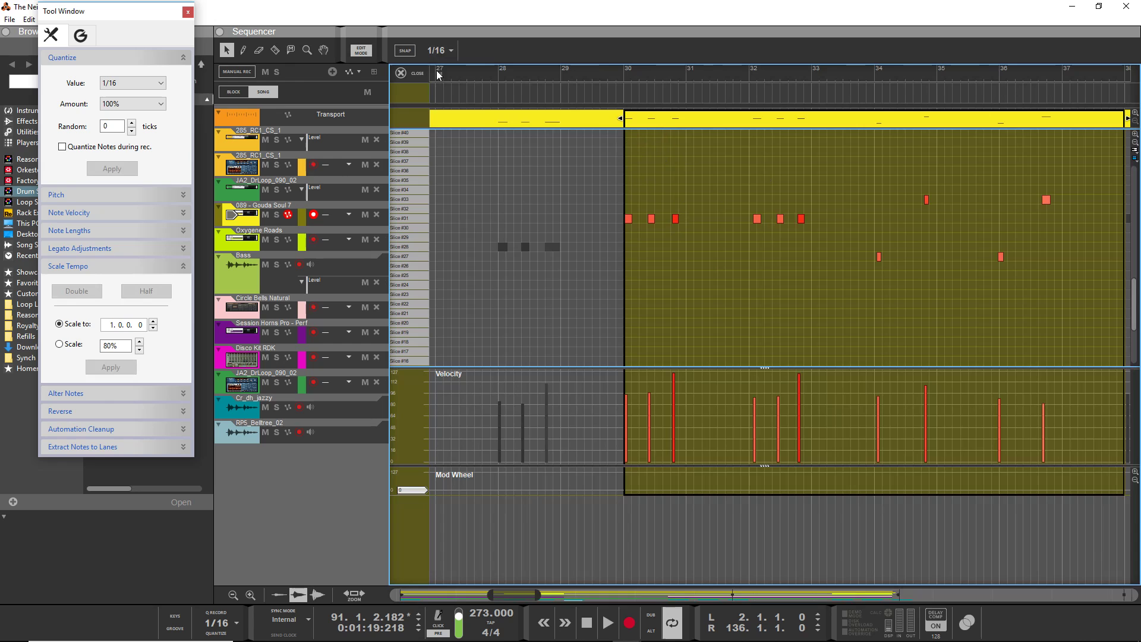
Step: Step the snap grid through 1/2 and 1/4 to 1/16T
{"action": "left_click", "coordinate": [440, 50]}
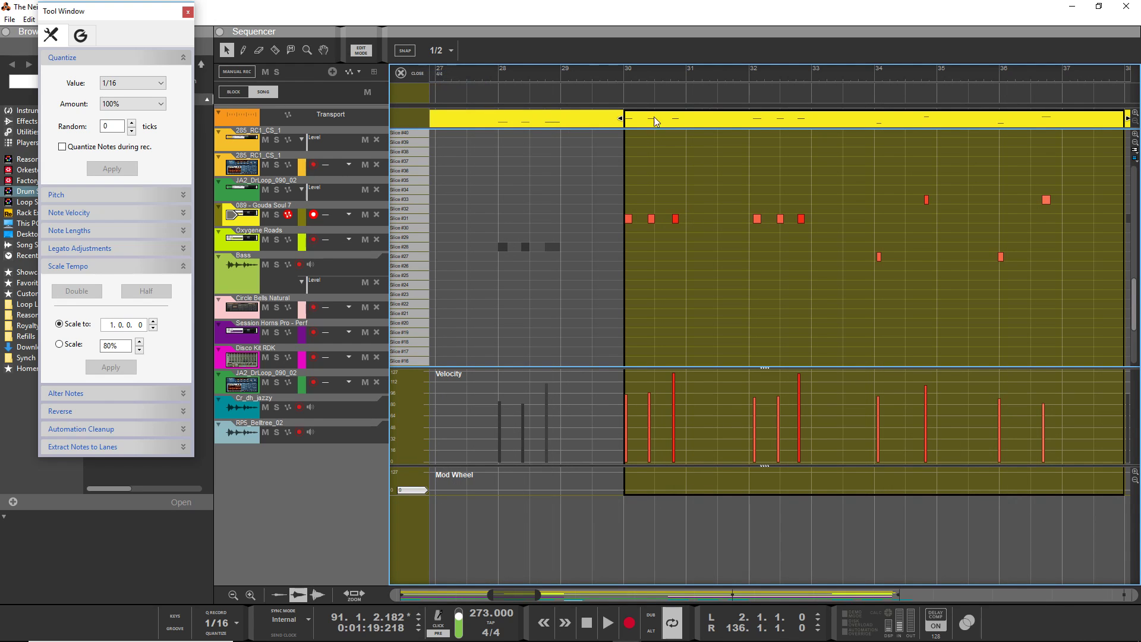
{"action": "left_click", "coordinate": [443, 50]}
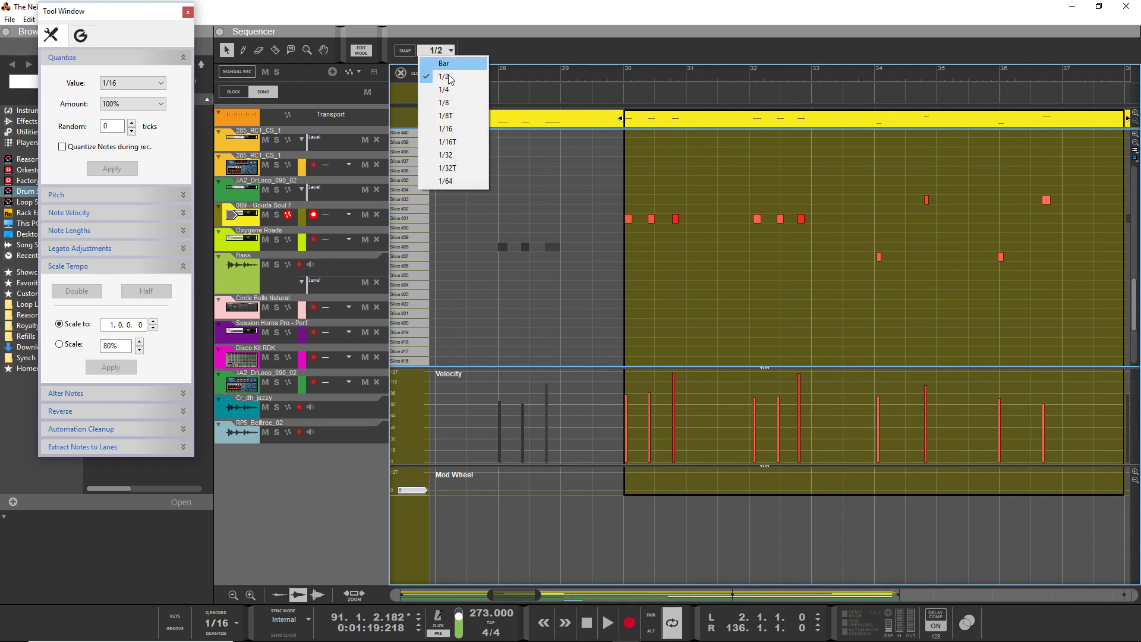
{"action": "left_click", "coordinate": [443, 88]}
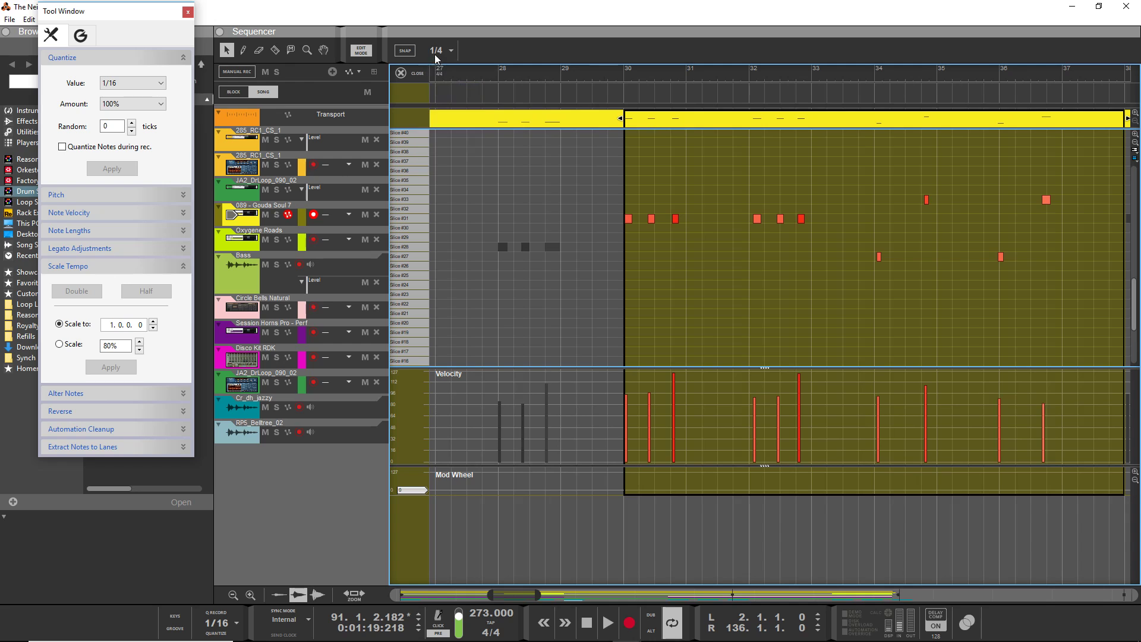
{"action": "left_click", "coordinate": [450, 50]}
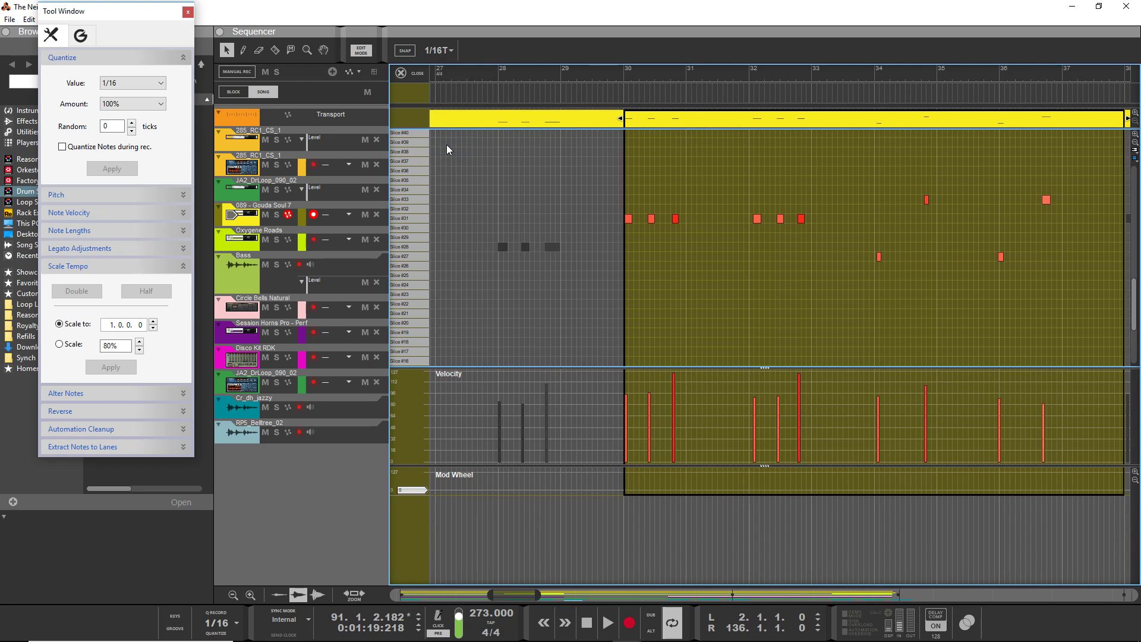
{"action": "mouse_move", "coordinate": [637, 223]}
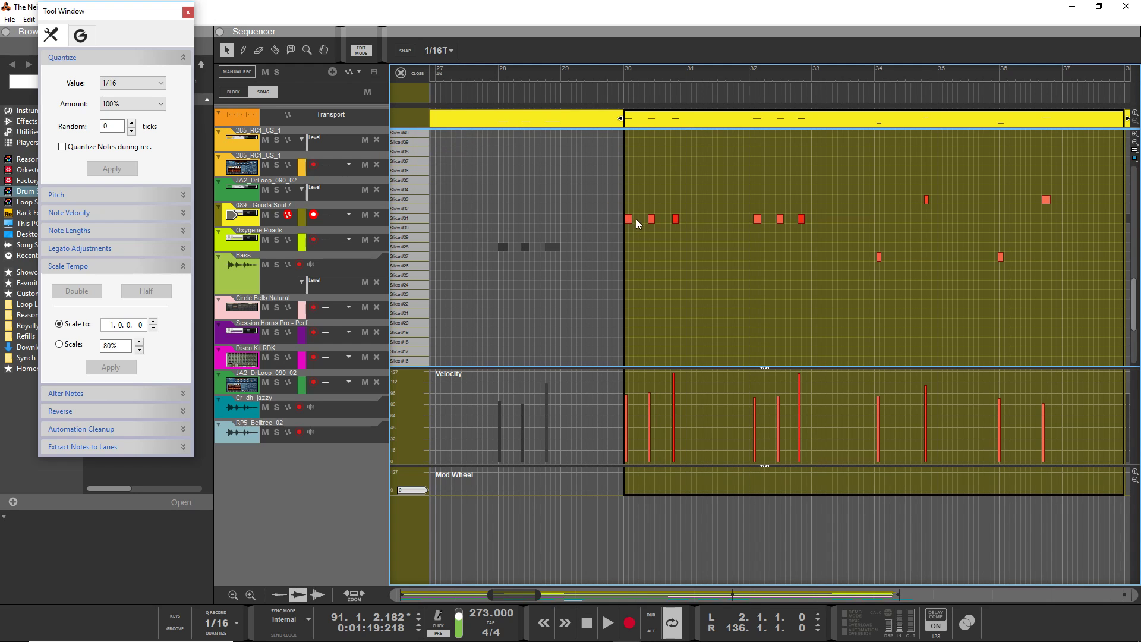
{"action": "left_click", "coordinate": [437, 49]}
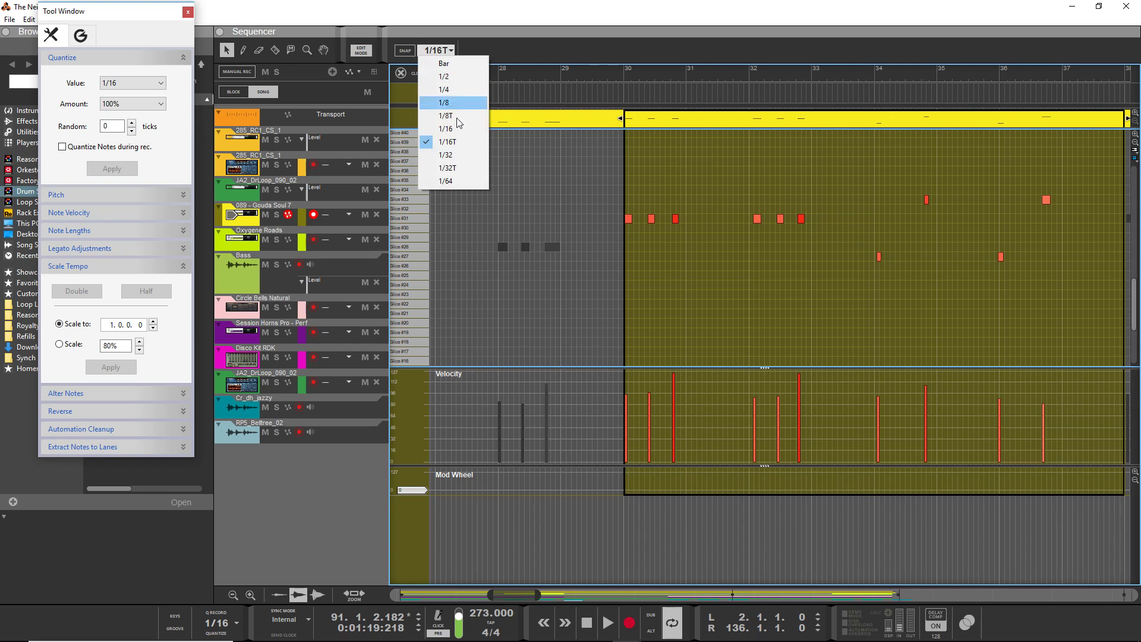
{"action": "mouse_move", "coordinate": [460, 128]}
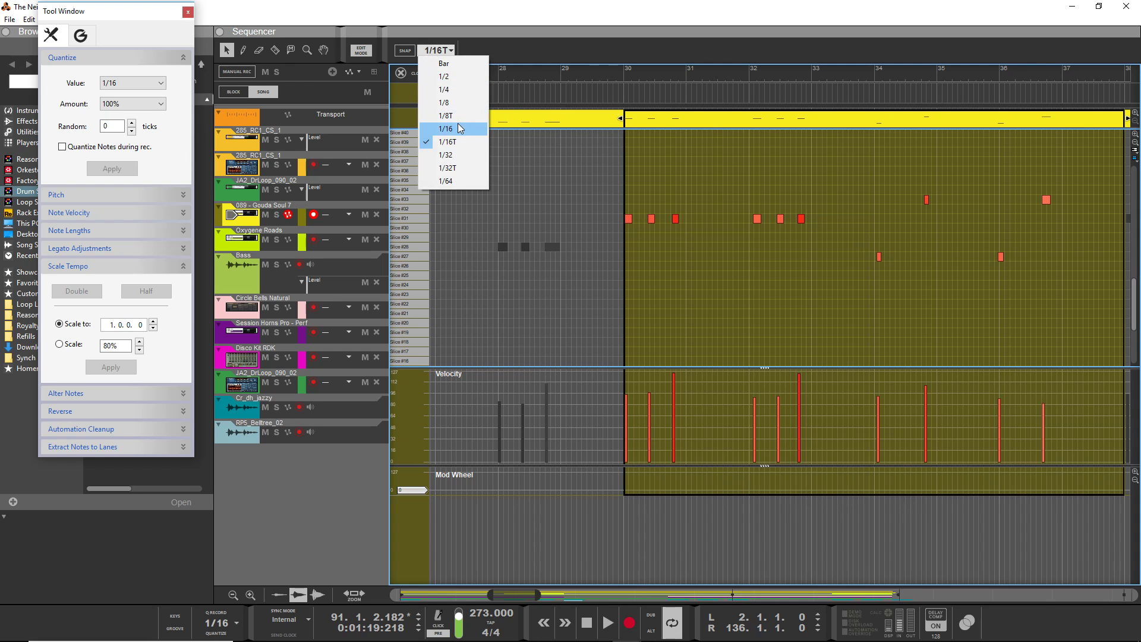
{"action": "mouse_move", "coordinate": [454, 129]}
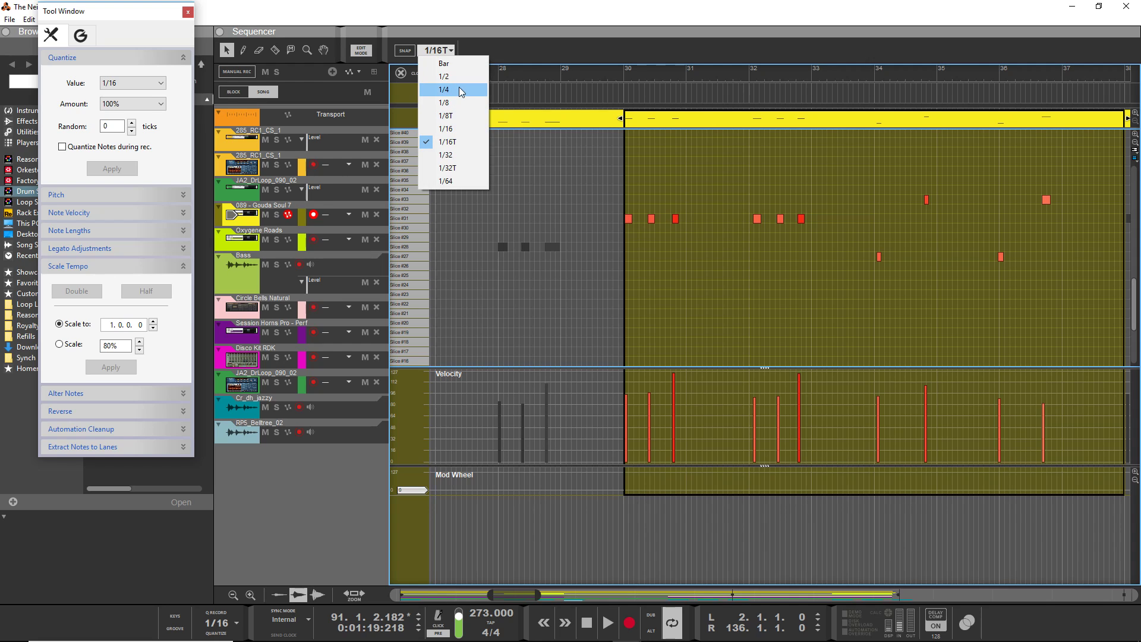
{"action": "mouse_move", "coordinate": [456, 78]}
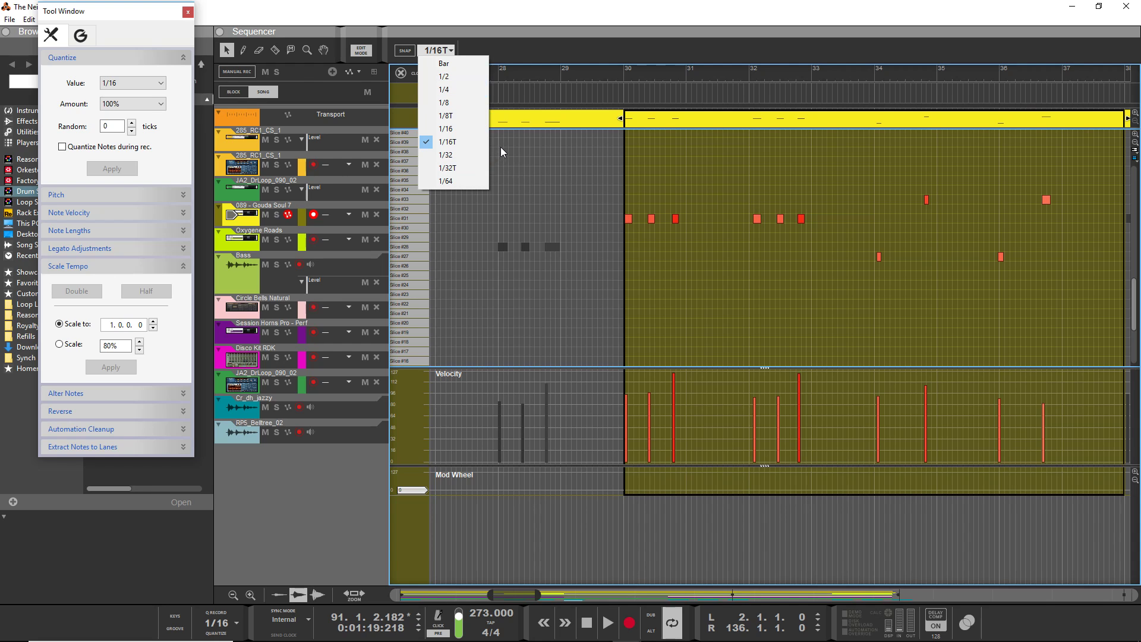
{"action": "mouse_move", "coordinate": [474, 129]}
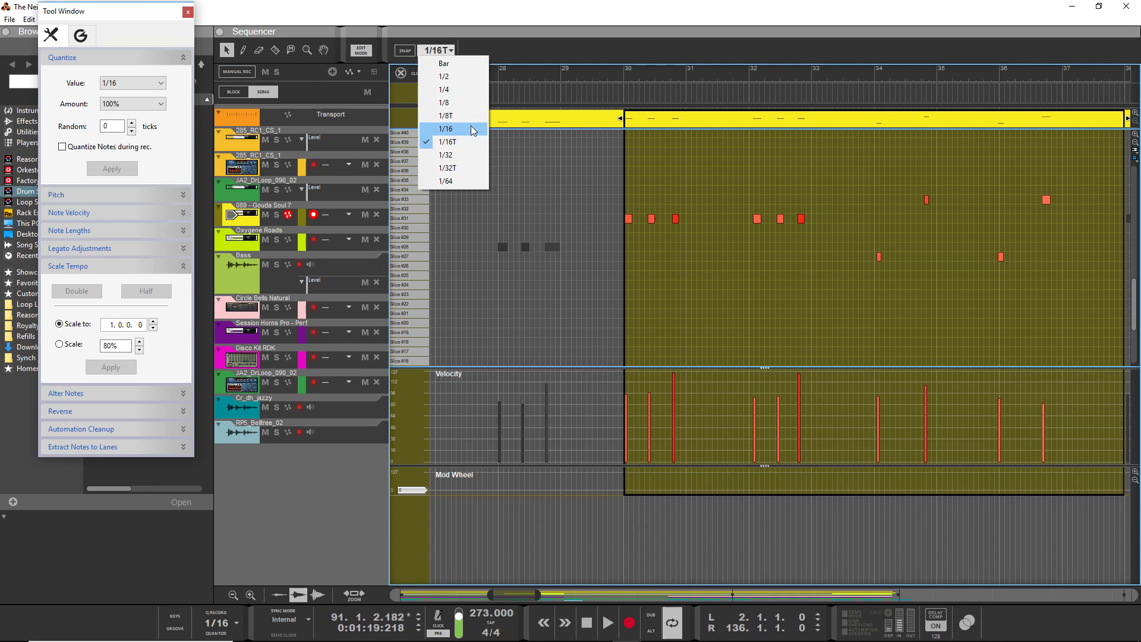
{"action": "mouse_move", "coordinate": [469, 119]}
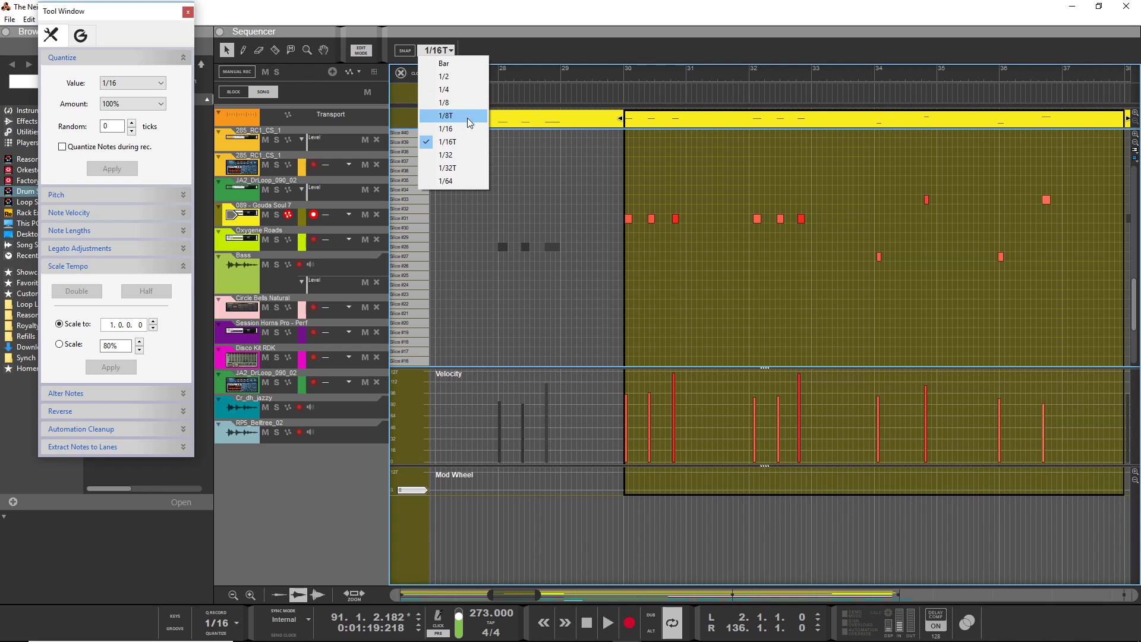
{"action": "mouse_move", "coordinate": [466, 128]}
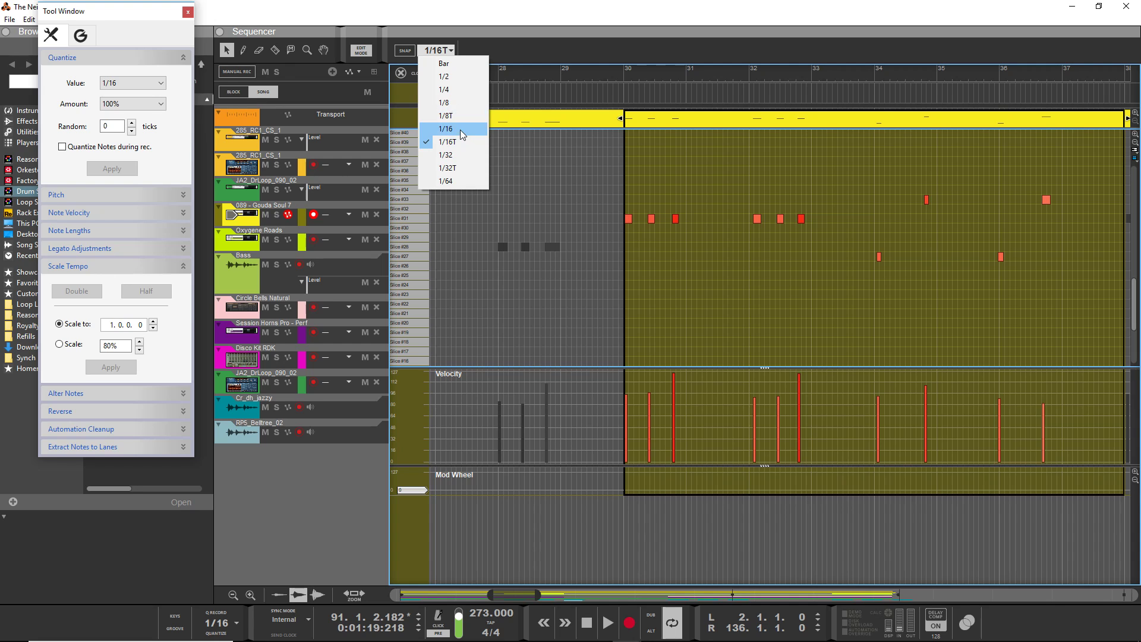
Step: Set snap to 1/16, quantize the selected drum notes, and close the Tool Window
{"action": "left_click", "coordinate": [446, 129]}
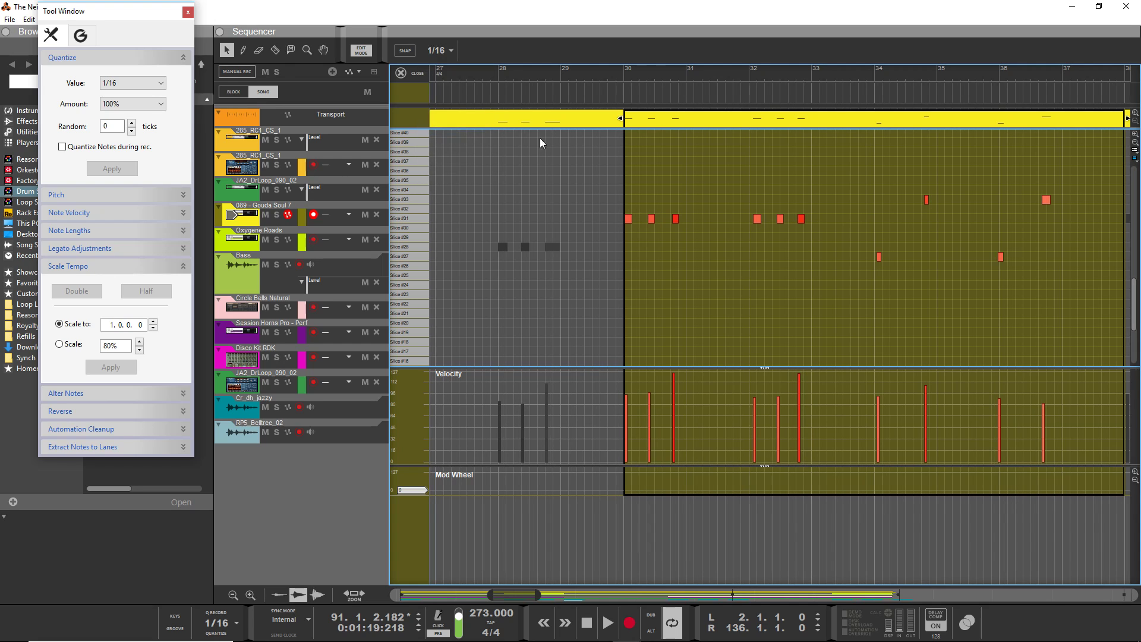
{"action": "mouse_move", "coordinate": [570, 155]}
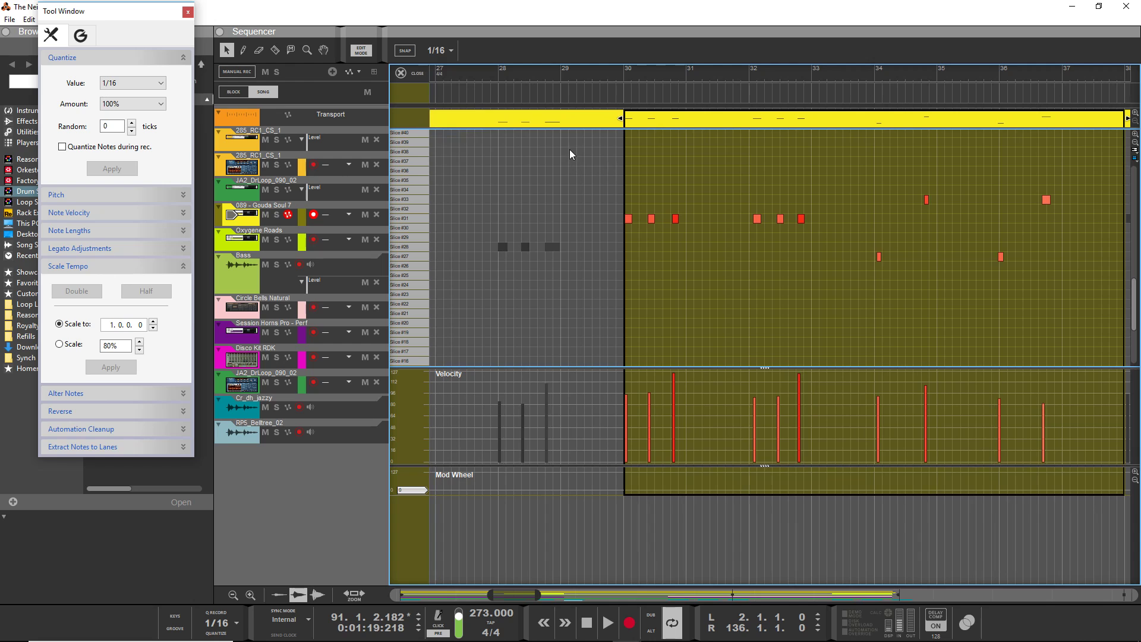
{"action": "mouse_move", "coordinate": [272, 299]}
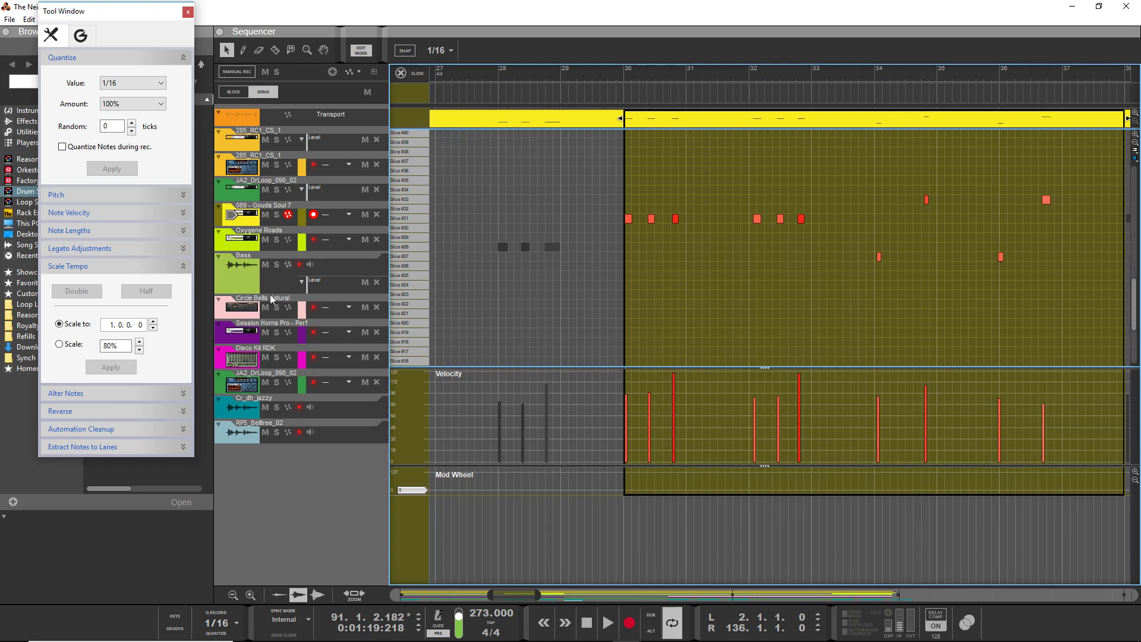
{"action": "mouse_move", "coordinate": [534, 173]}
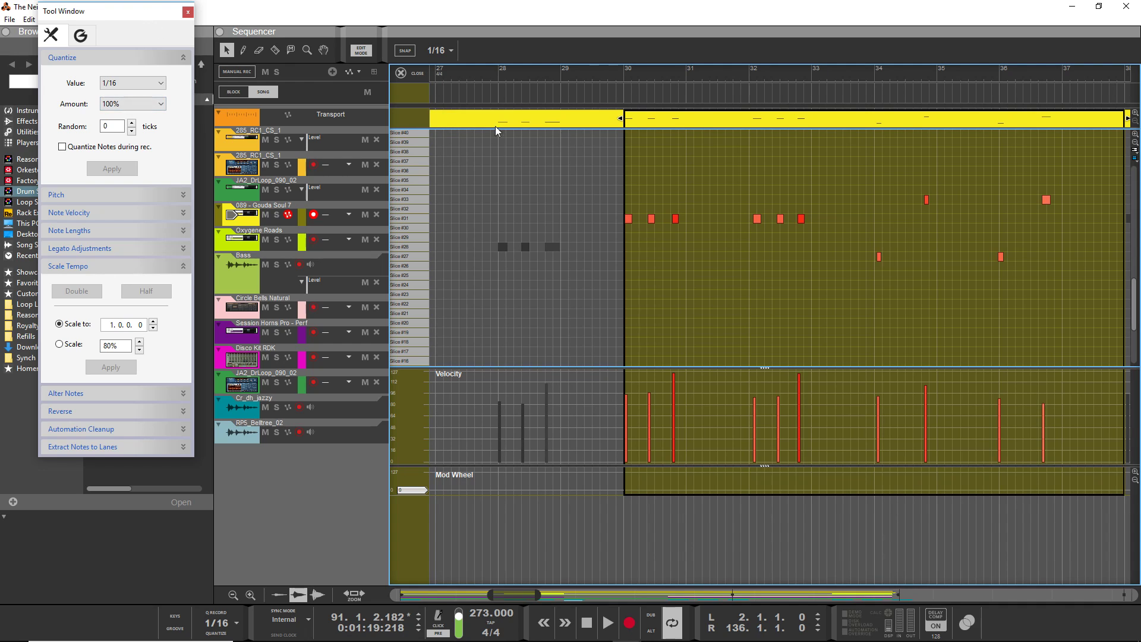
{"action": "mouse_move", "coordinate": [730, 176]}
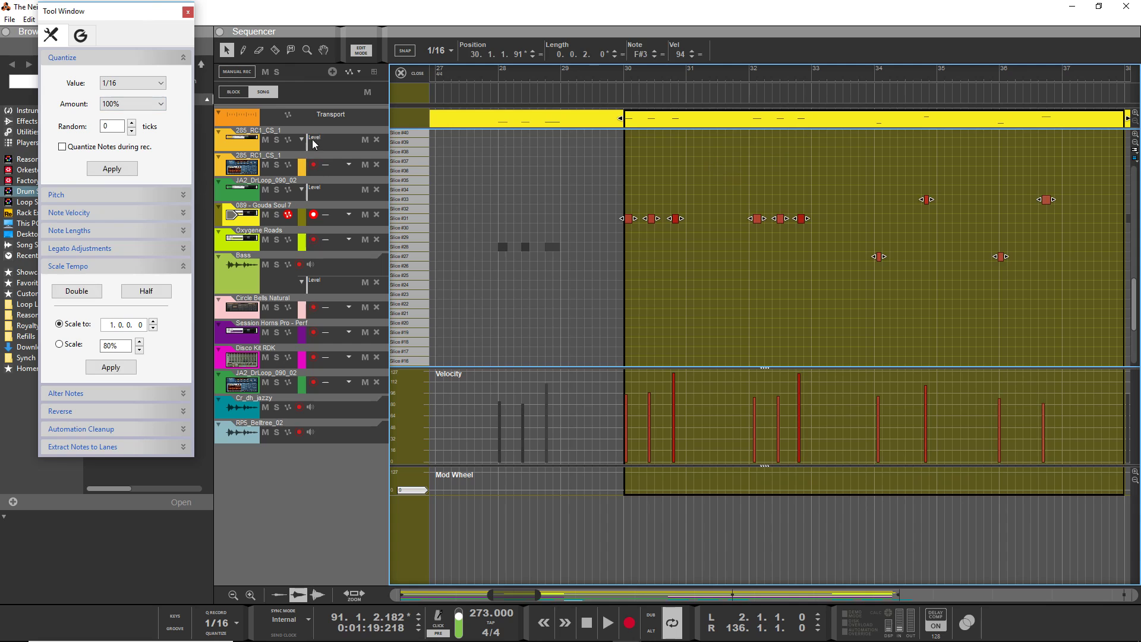
{"action": "left_click", "coordinate": [111, 168]}
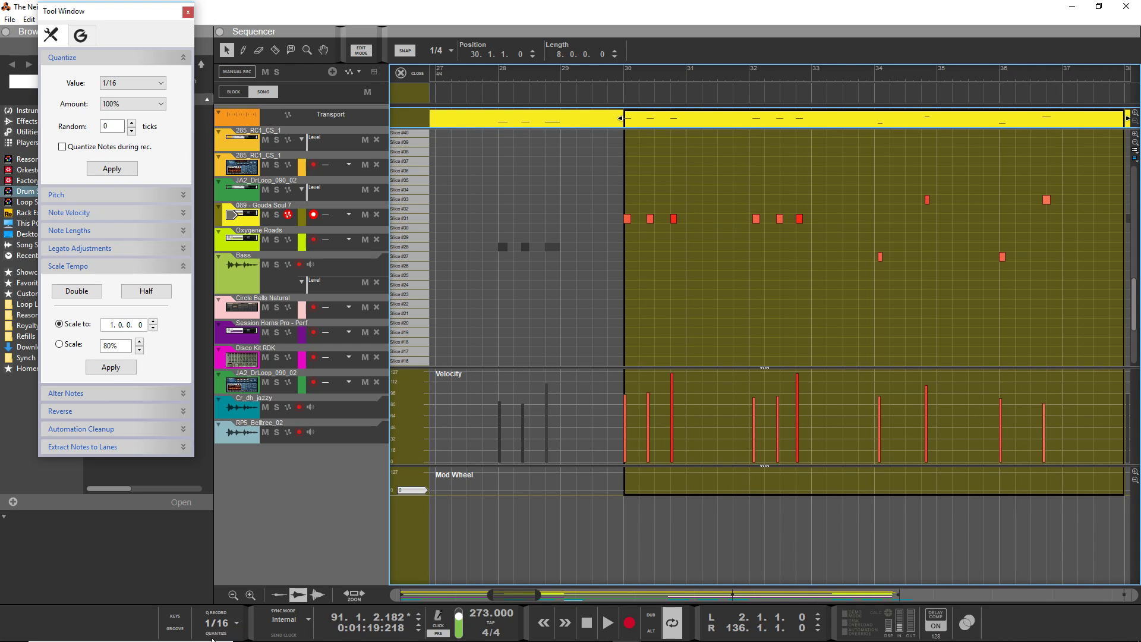
{"action": "left_click", "coordinate": [187, 12]}
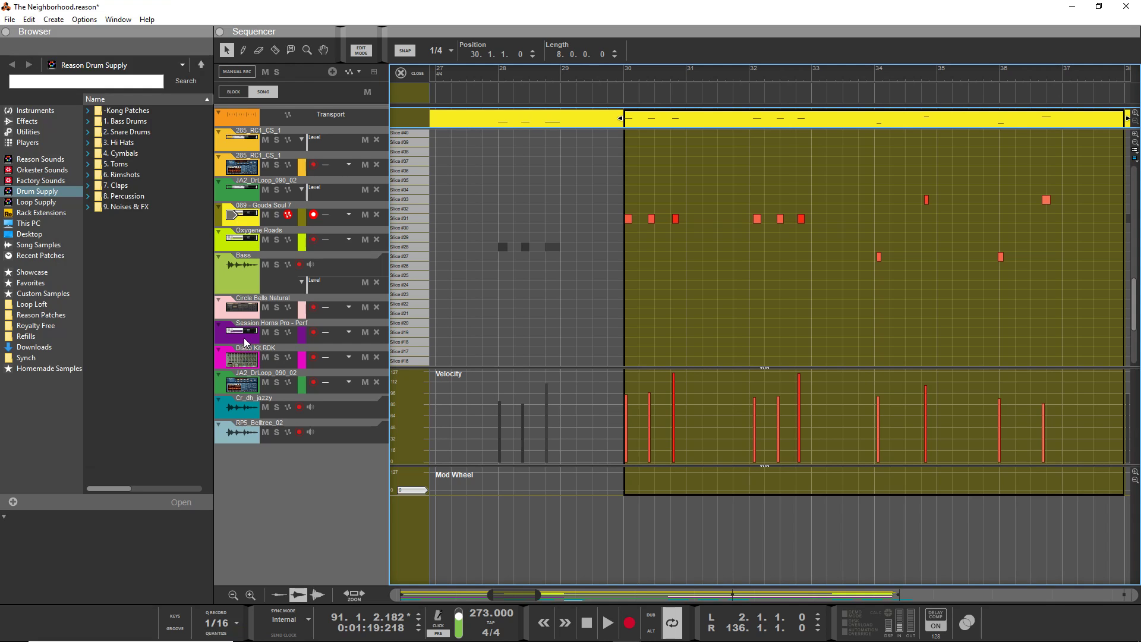
{"action": "mouse_move", "coordinate": [204, 554]}
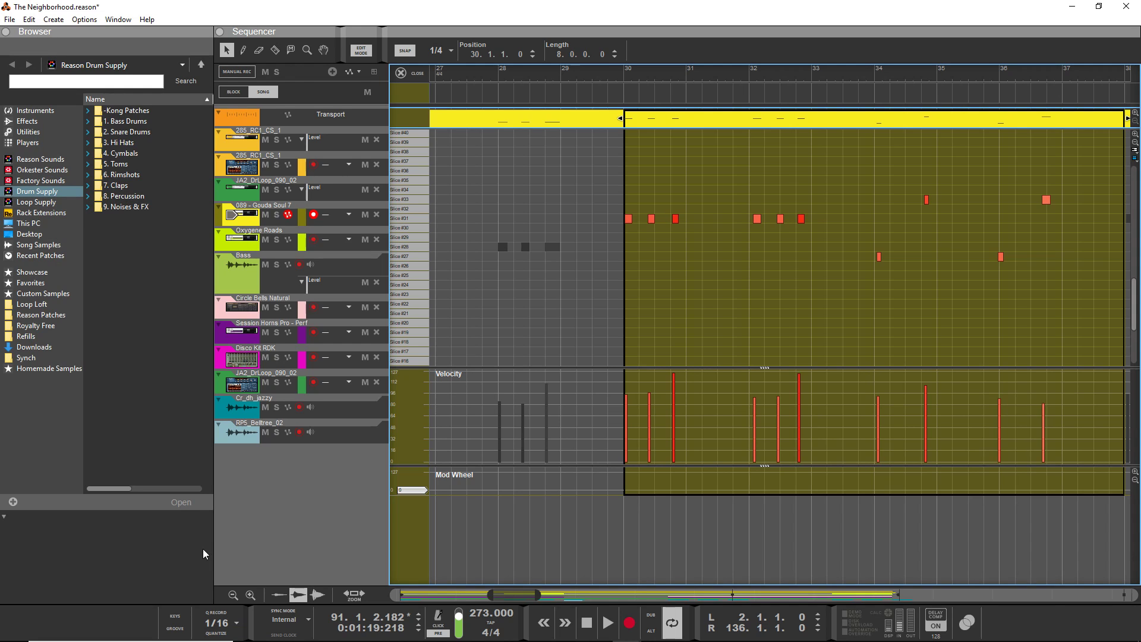
{"action": "mouse_move", "coordinate": [158, 561]}
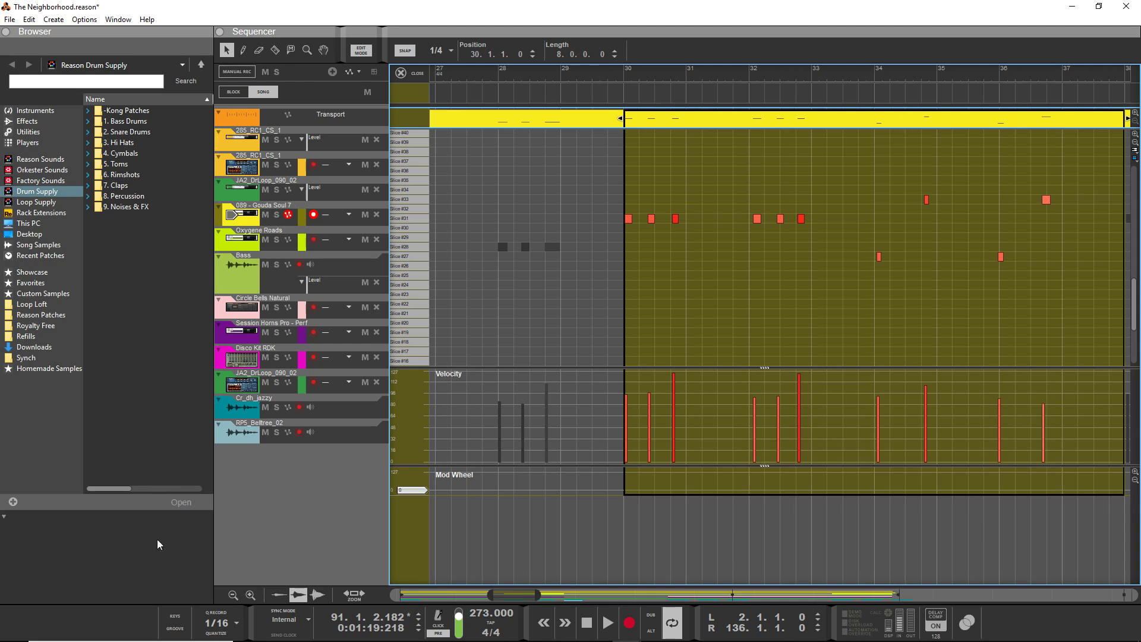
{"action": "mouse_move", "coordinate": [213, 625]}
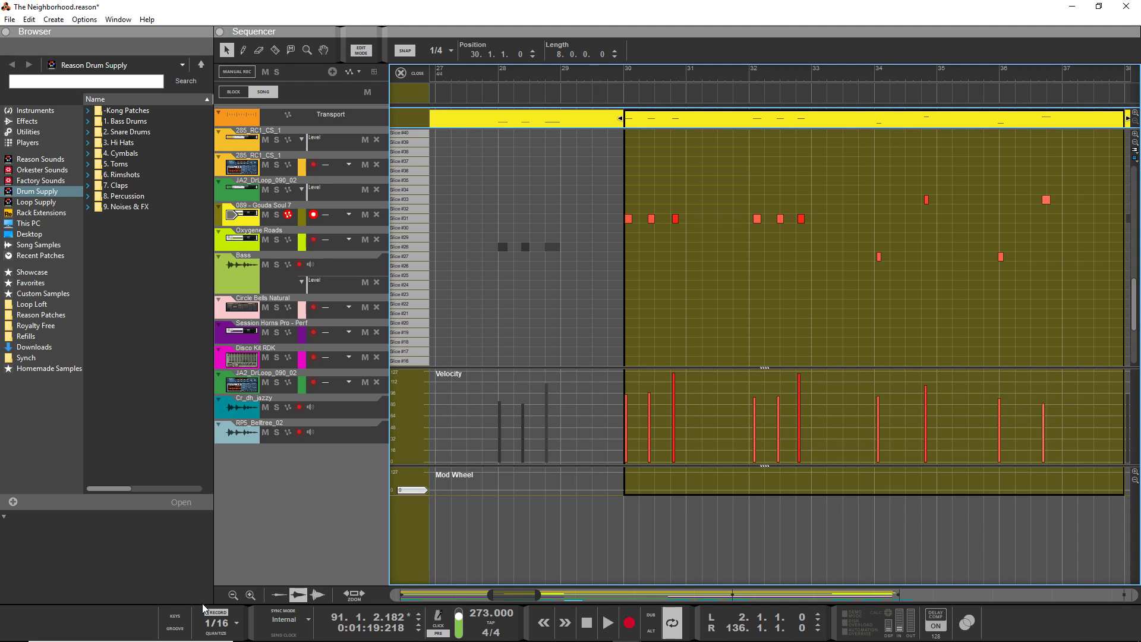
{"action": "mouse_move", "coordinate": [203, 610]}
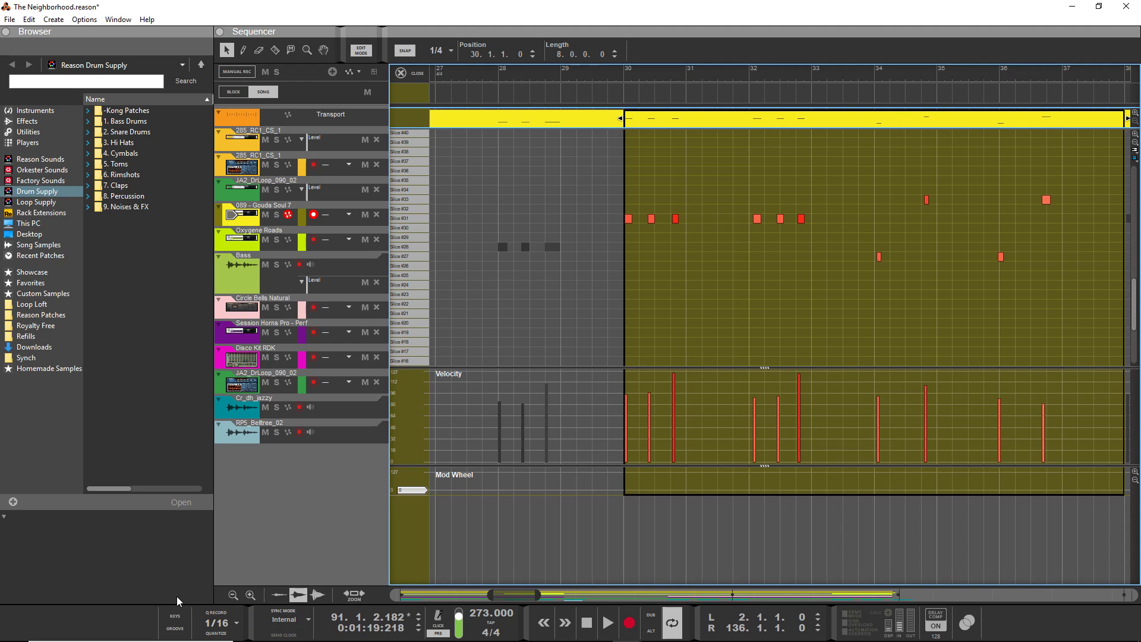
{"action": "mouse_move", "coordinate": [145, 576]}
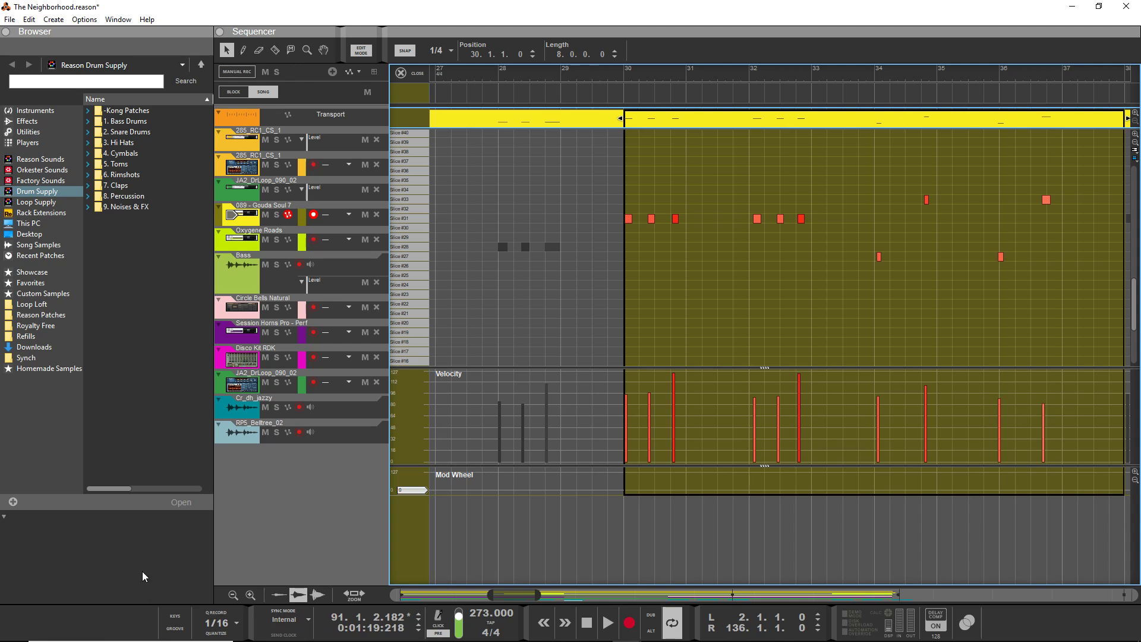
{"action": "mouse_move", "coordinate": [499, 343]}
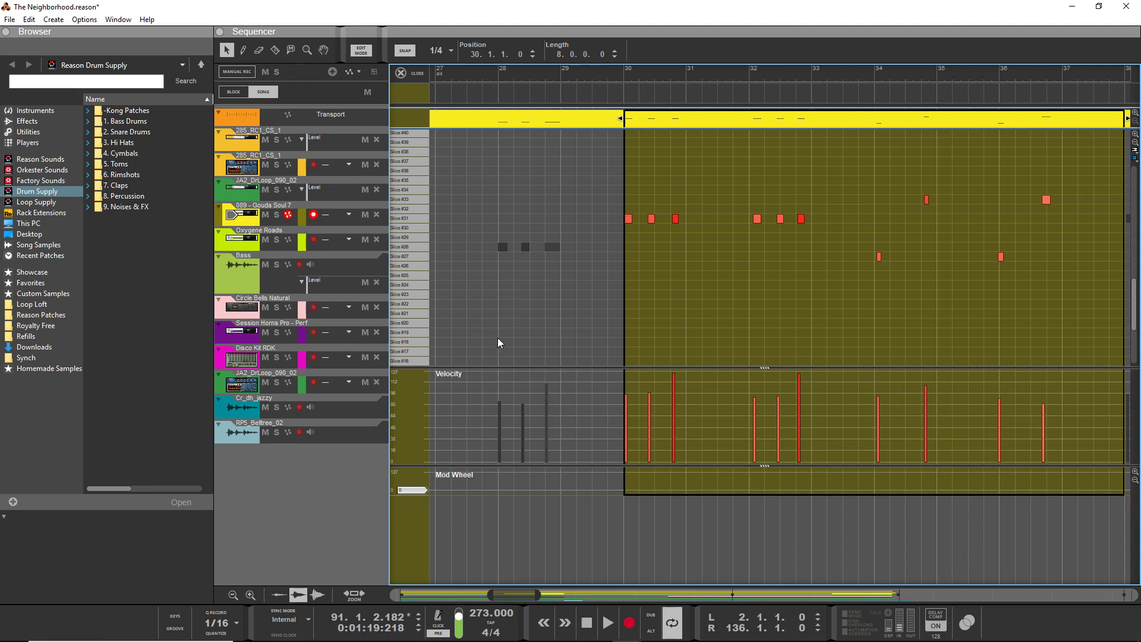
{"action": "mouse_move", "coordinate": [183, 580]}
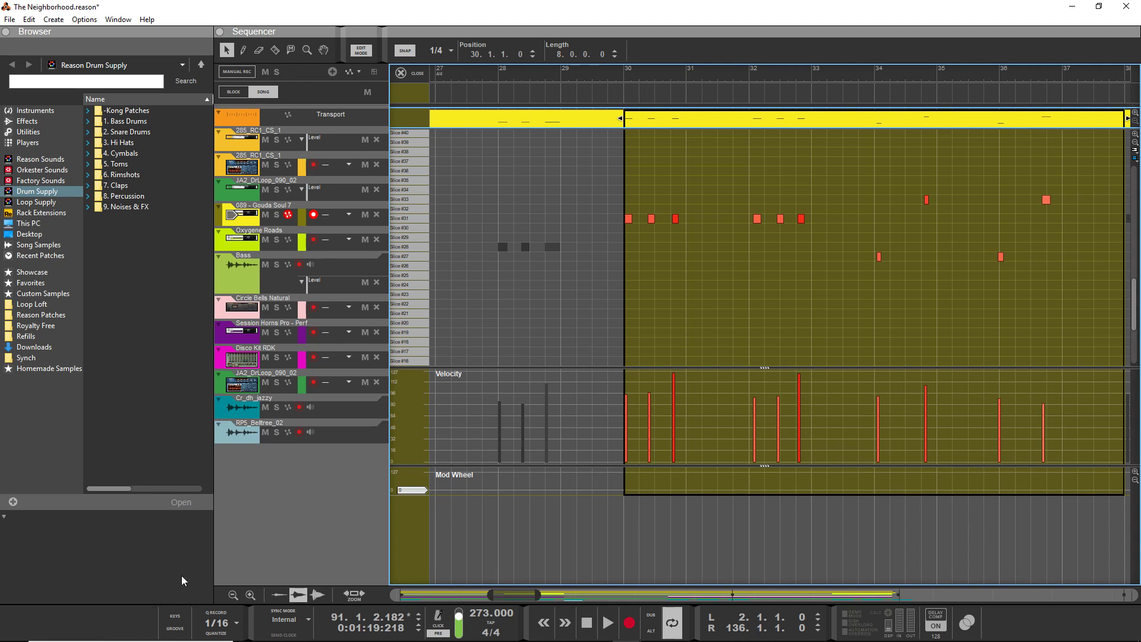
{"action": "mouse_move", "coordinate": [223, 635]}
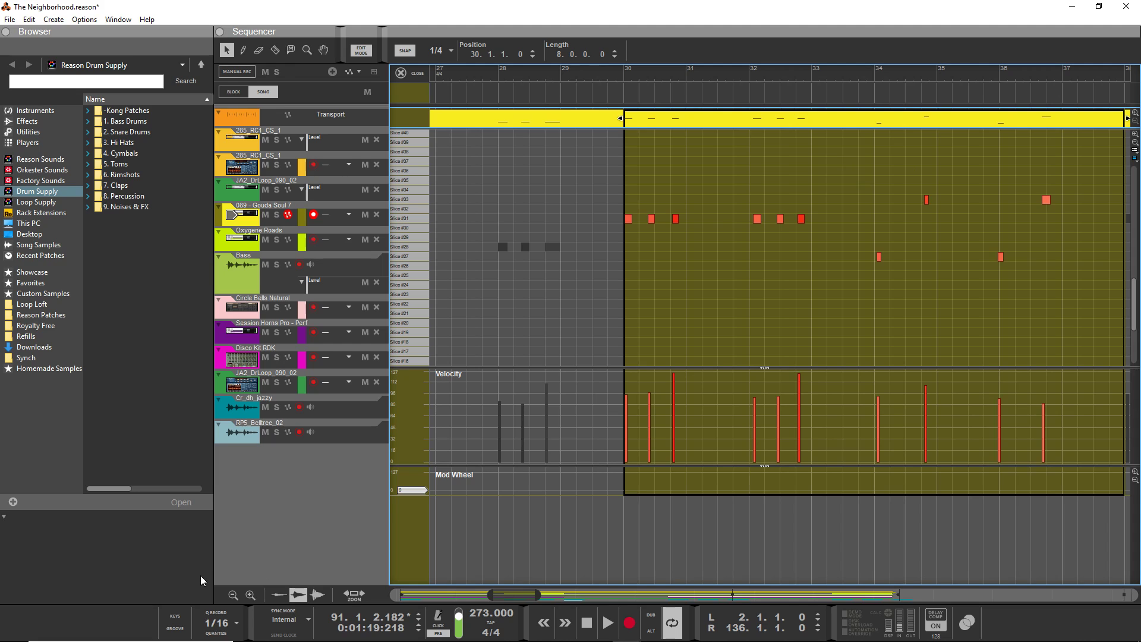
{"action": "mouse_move", "coordinate": [740, 222]}
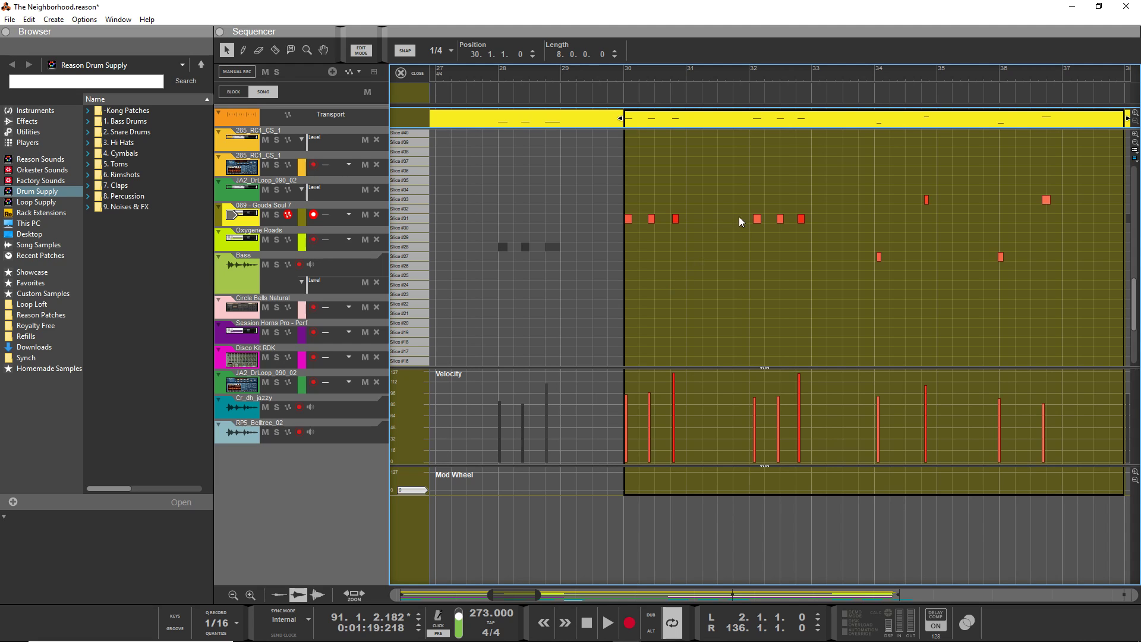
{"action": "left_click", "coordinate": [756, 219]}
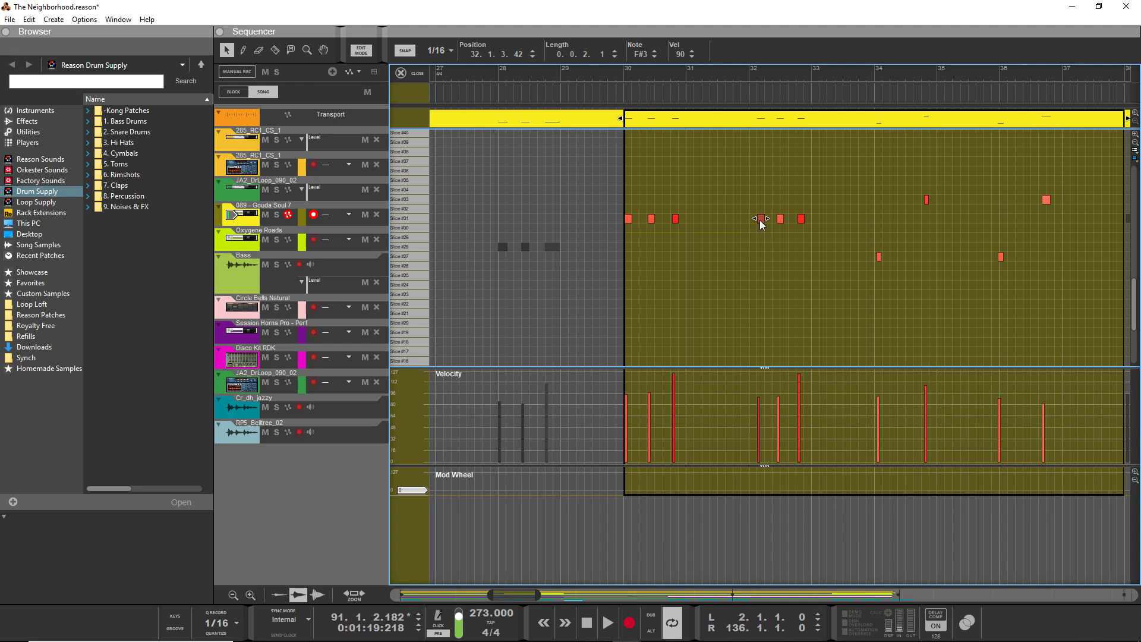
{"action": "mouse_move", "coordinate": [697, 243]}
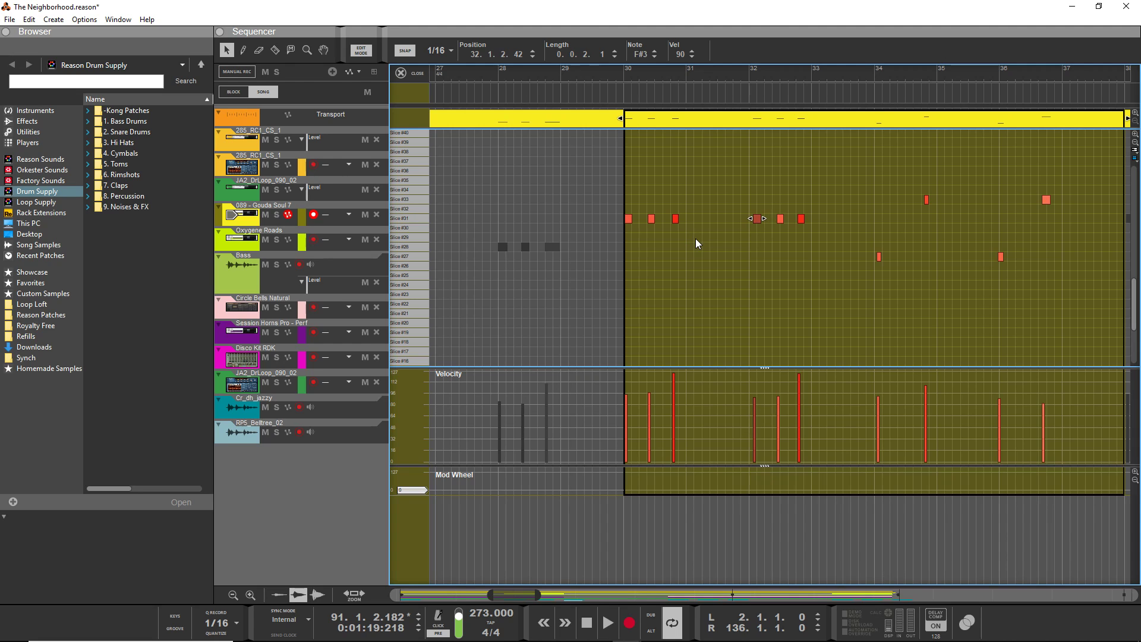
Step: Switch the snap grid to 1/16T, then back to 1/16
{"action": "left_click", "coordinate": [437, 50]}
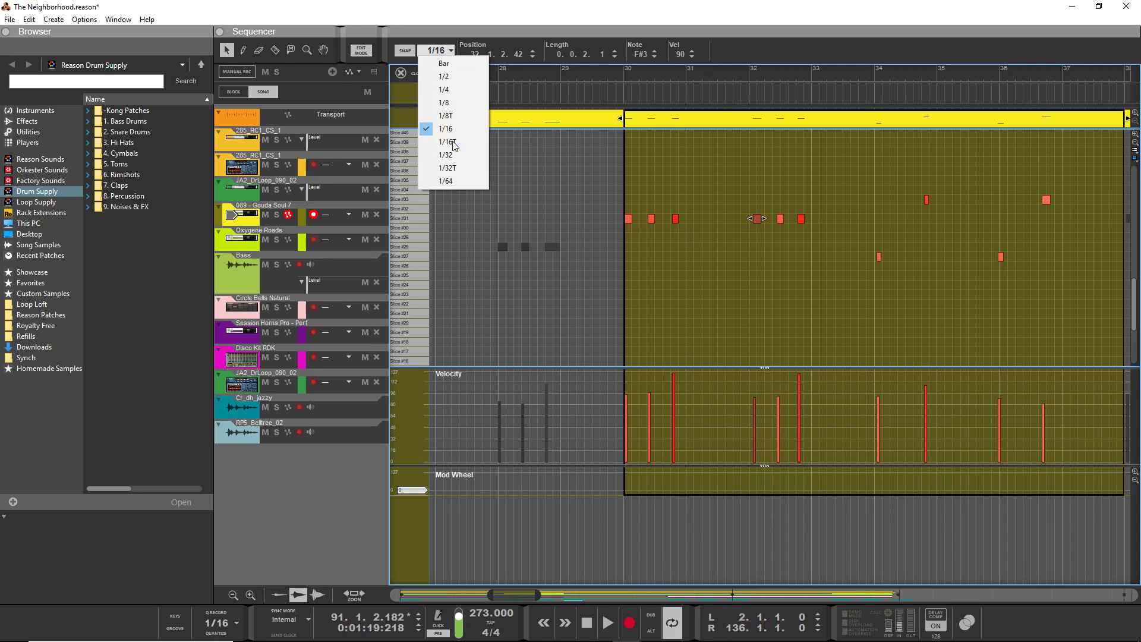
{"action": "left_click", "coordinate": [446, 142]}
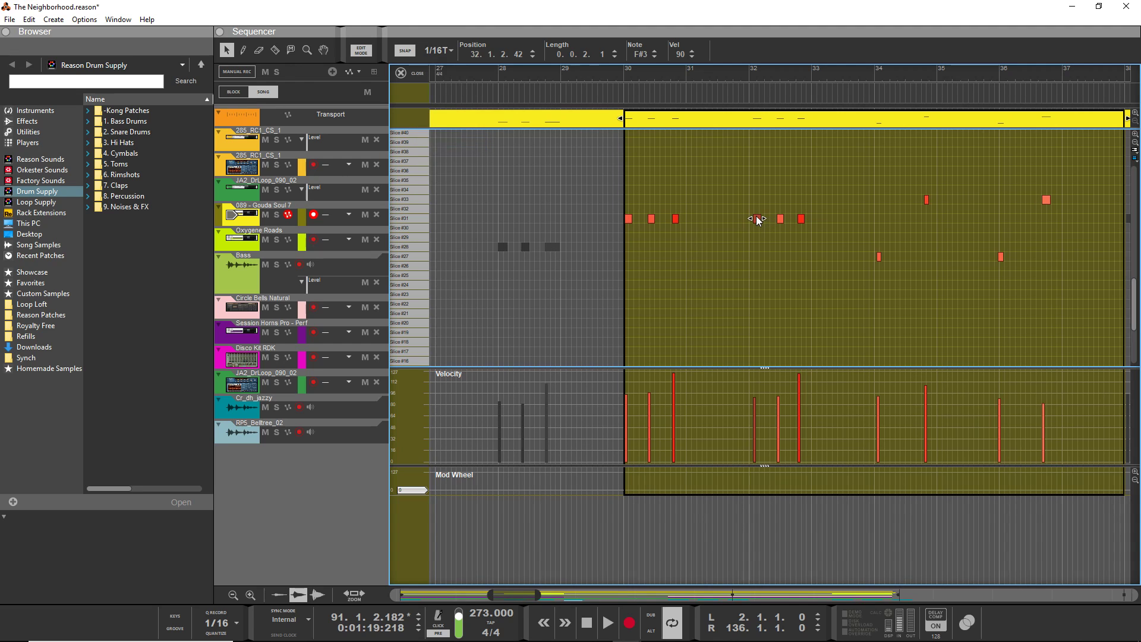
{"action": "left_click", "coordinate": [450, 50]}
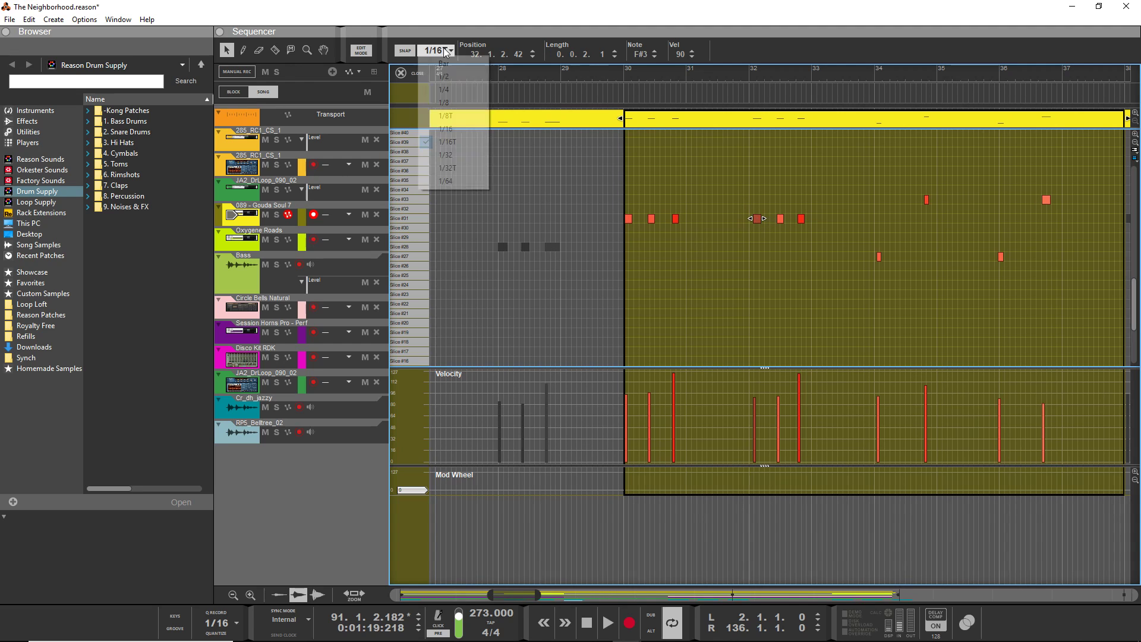
{"action": "left_click", "coordinate": [446, 117]}
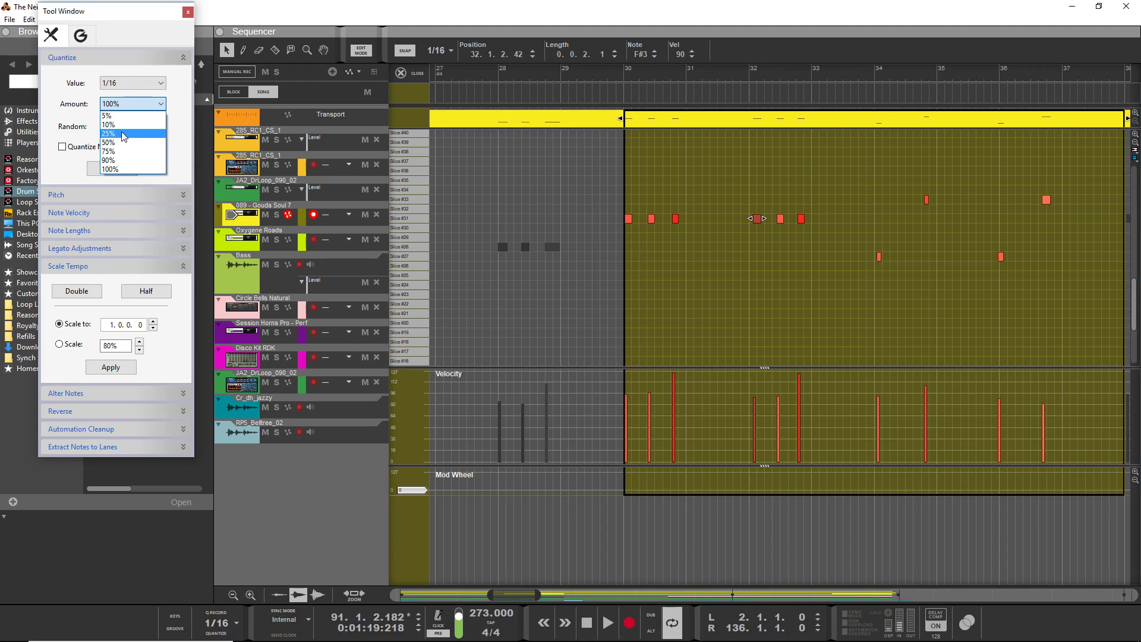
Step: Set the quantize amount to 10% and select the six F#3 drum notes
{"action": "left_click", "coordinate": [157, 83]}
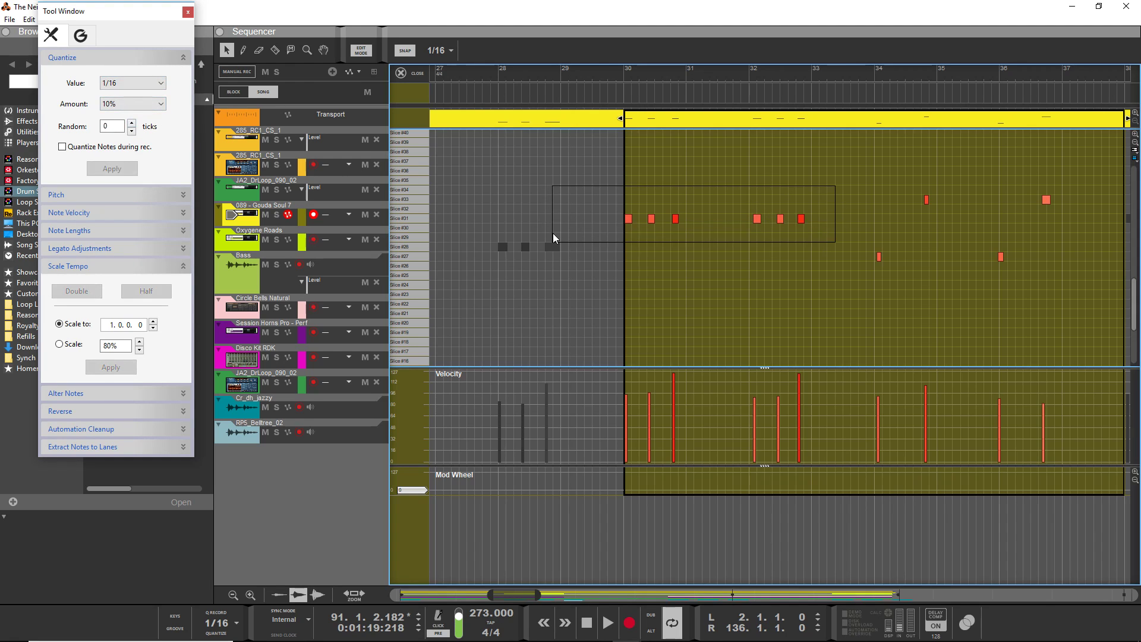
{"action": "left_click", "coordinate": [112, 169]}
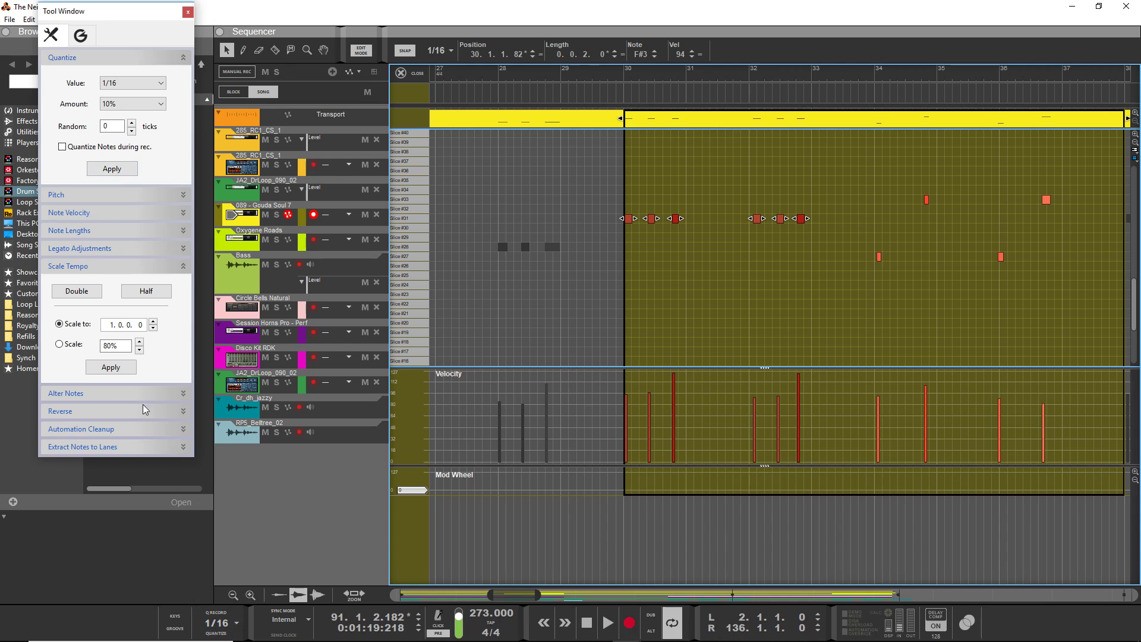
Step: Quantize the selected drum notes at 1/4 with a 75% amount
{"action": "left_click", "coordinate": [132, 82]}
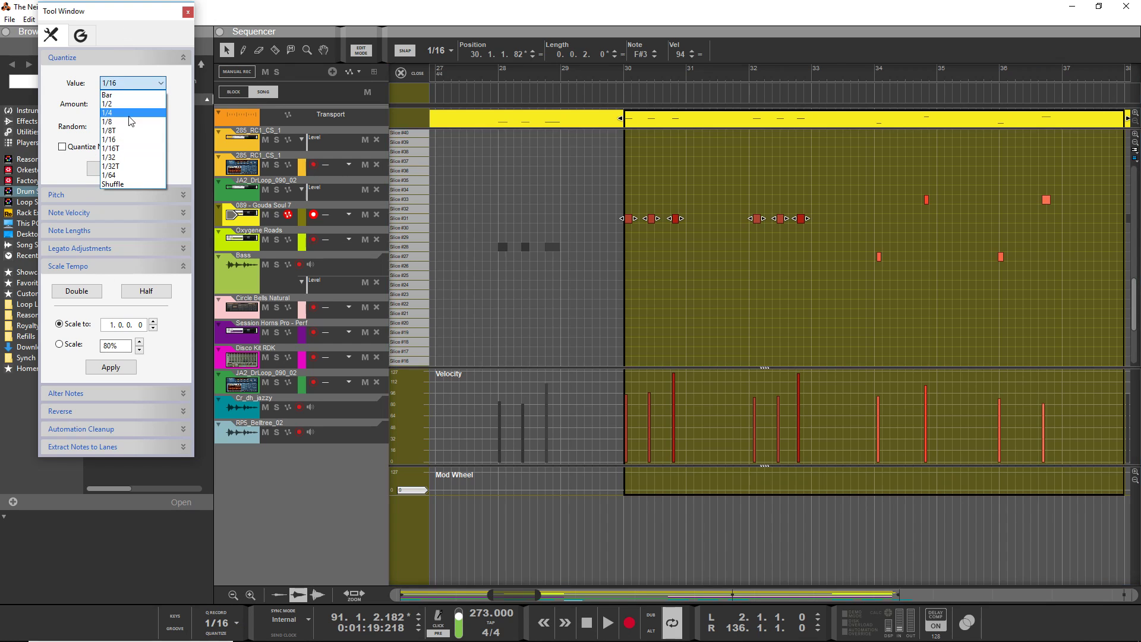
{"action": "left_click", "coordinate": [119, 111]}
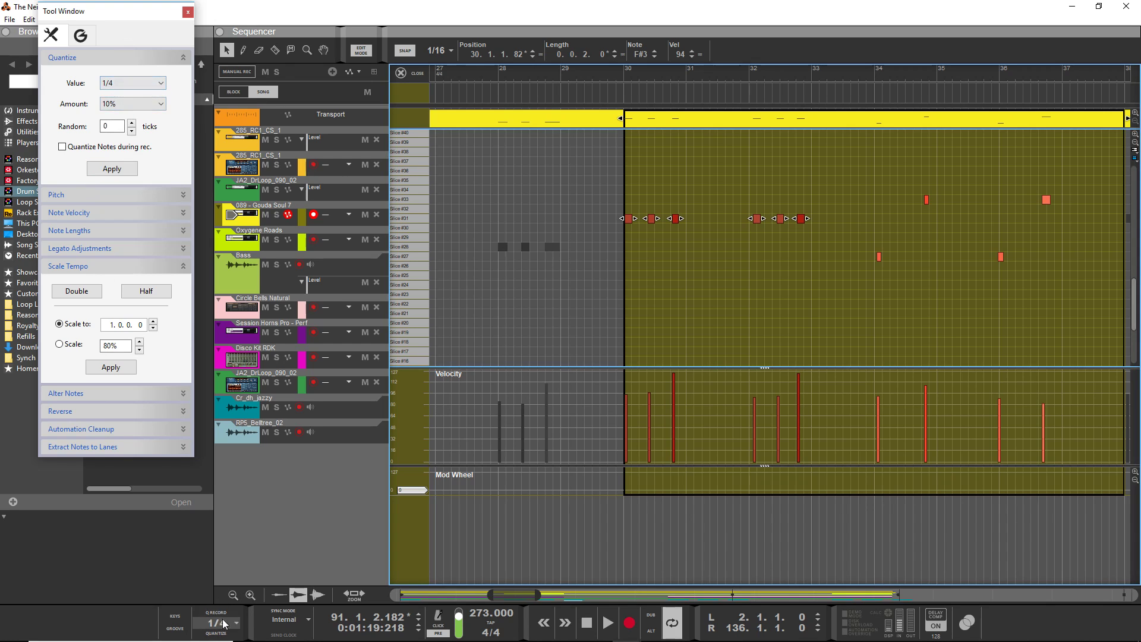
{"action": "mouse_move", "coordinate": [138, 89]}
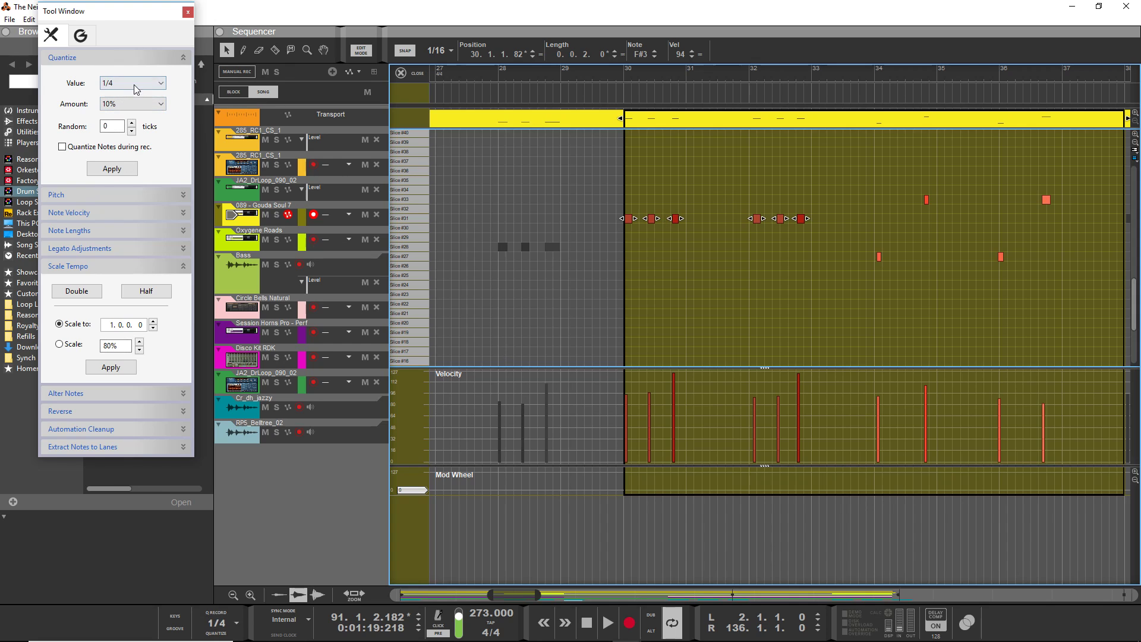
{"action": "left_click", "coordinate": [155, 104]}
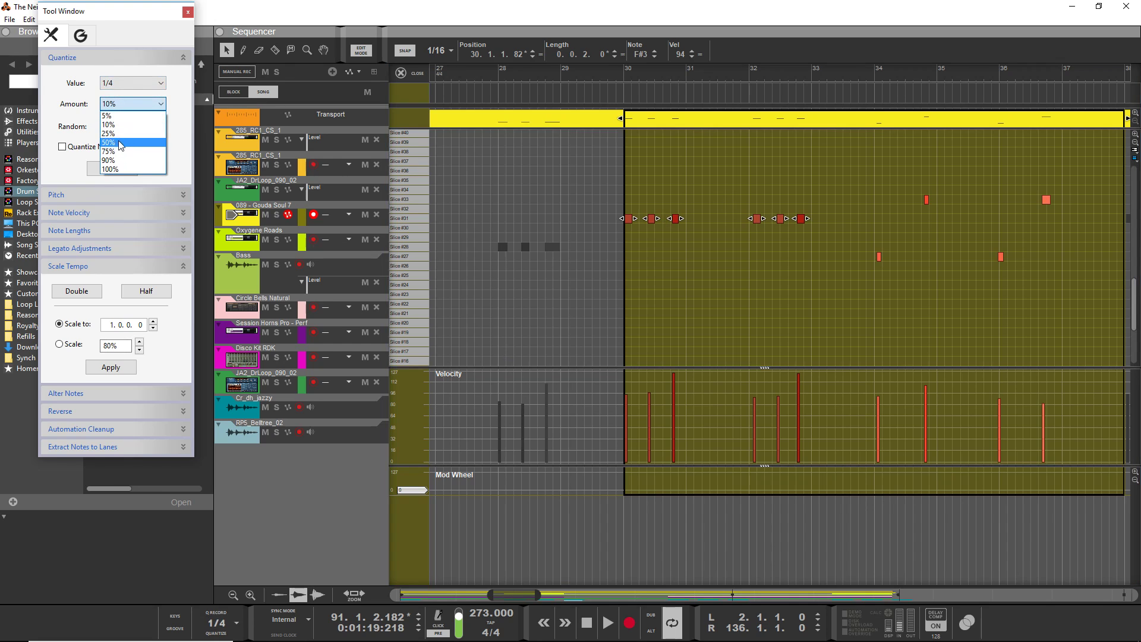
{"action": "left_click", "coordinate": [109, 152]}
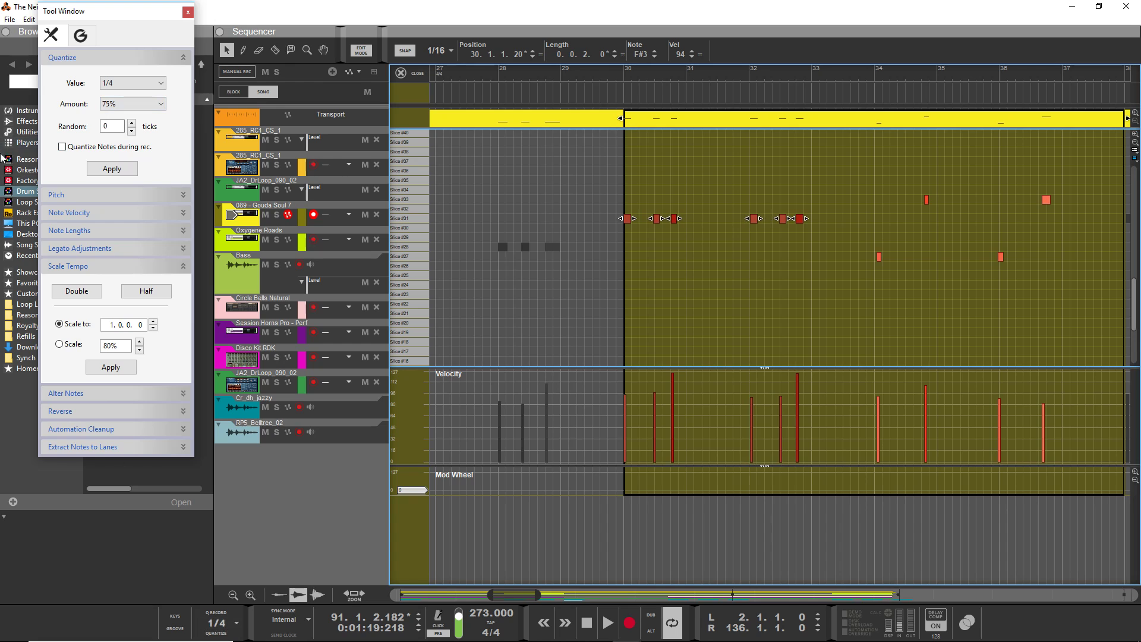
{"action": "left_click", "coordinate": [158, 83]}
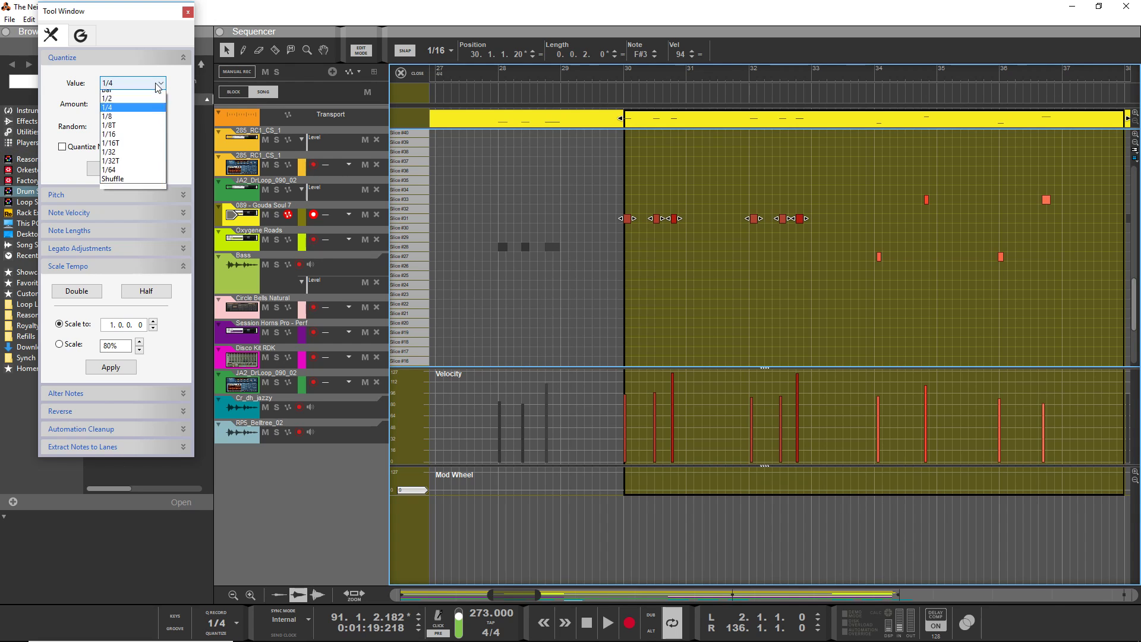
{"action": "mouse_move", "coordinate": [125, 142]}
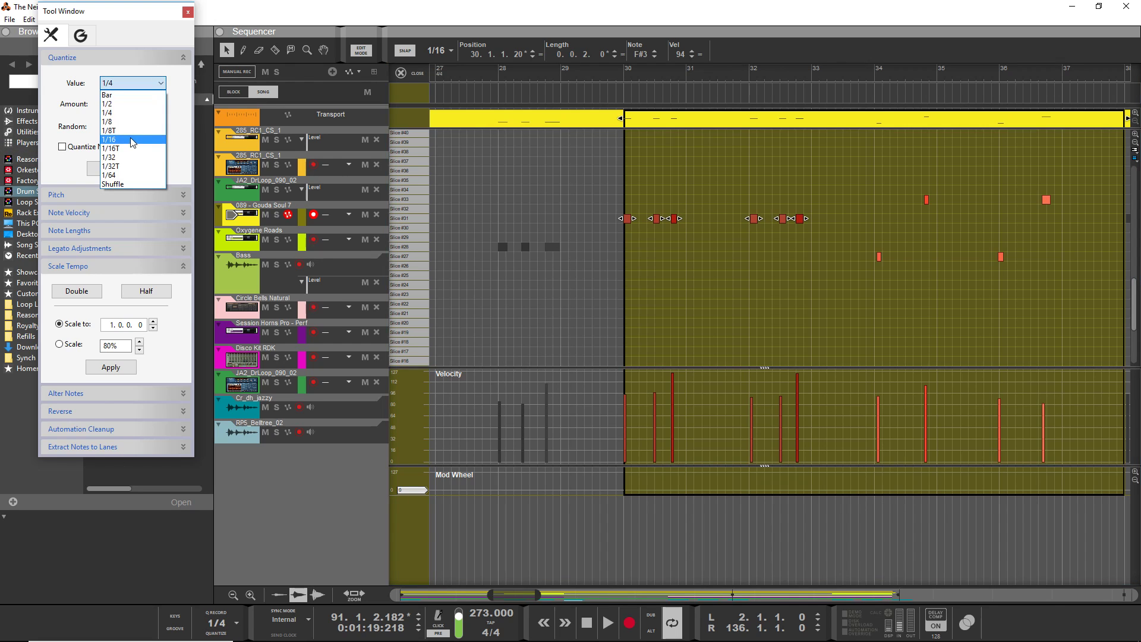
Step: Set the quantize value to 1/64 at 75% and close the Tool Window
{"action": "left_click", "coordinate": [118, 176]}
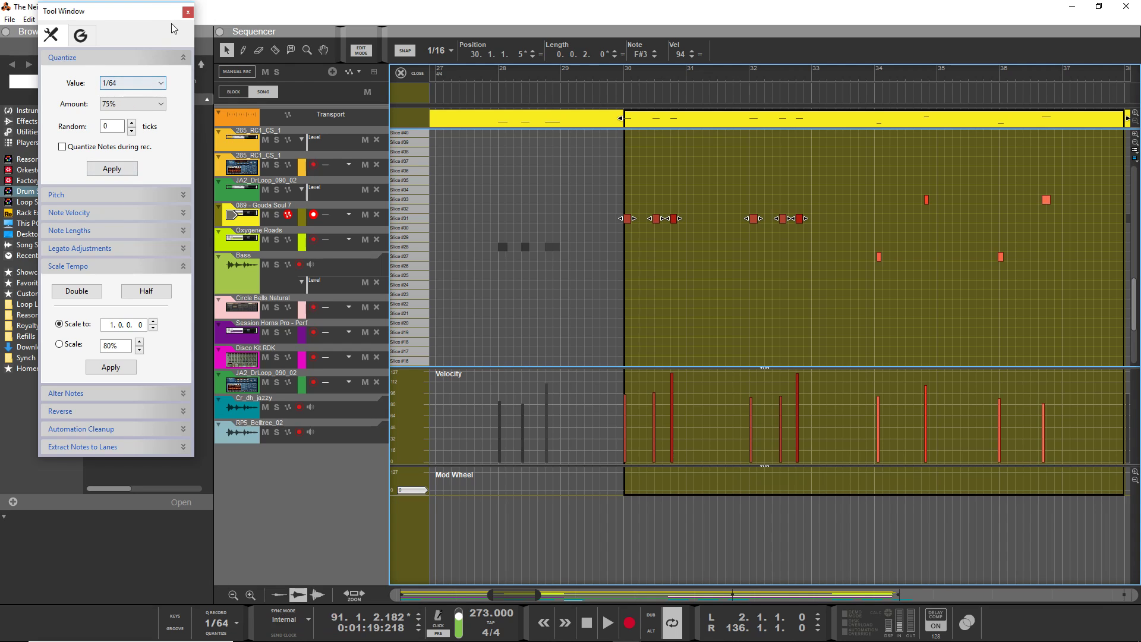
{"action": "mouse_move", "coordinate": [185, 14]}
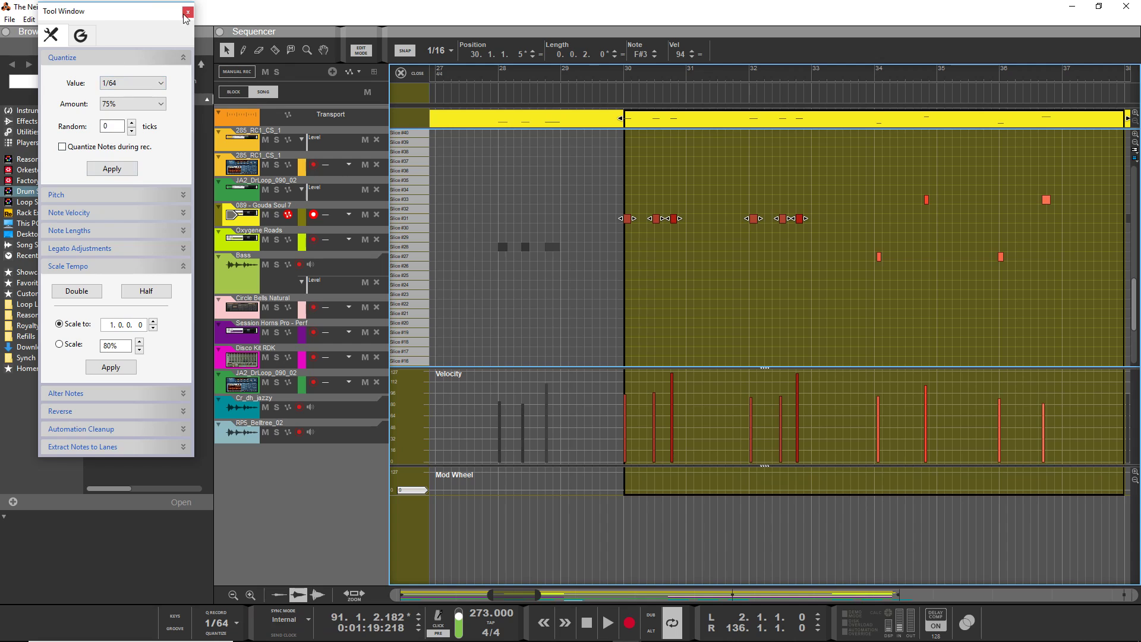
{"action": "left_click", "coordinate": [185, 12]}
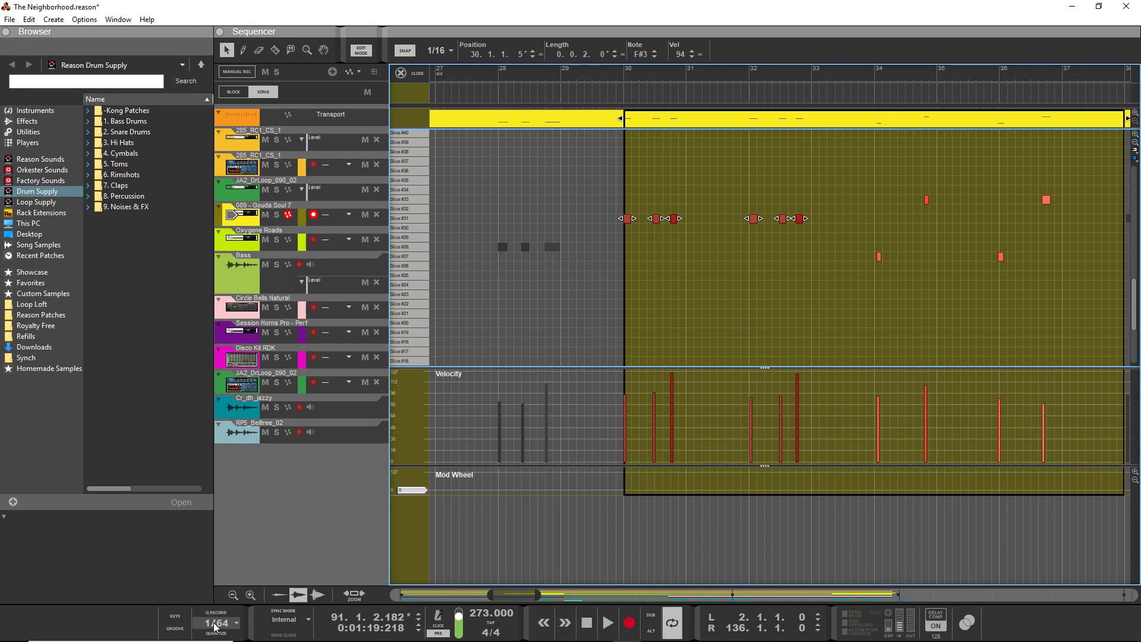
{"action": "mouse_move", "coordinate": [212, 627]}
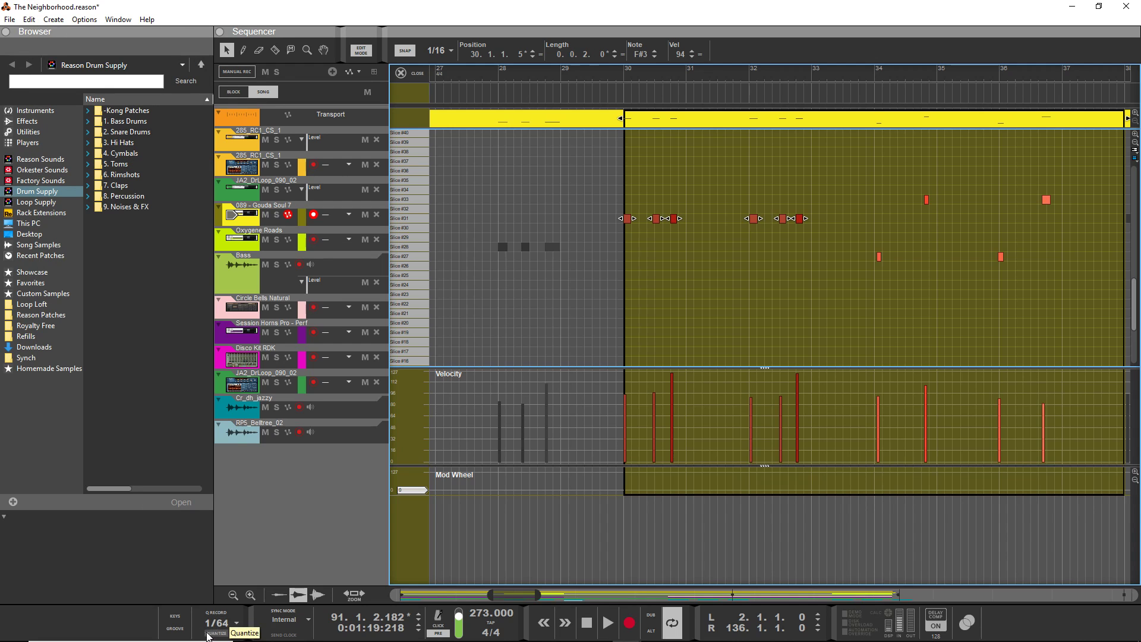